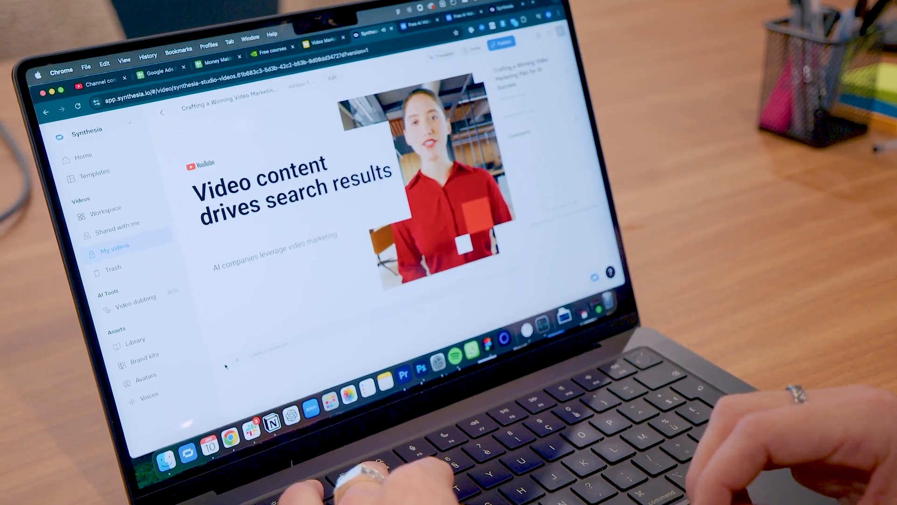
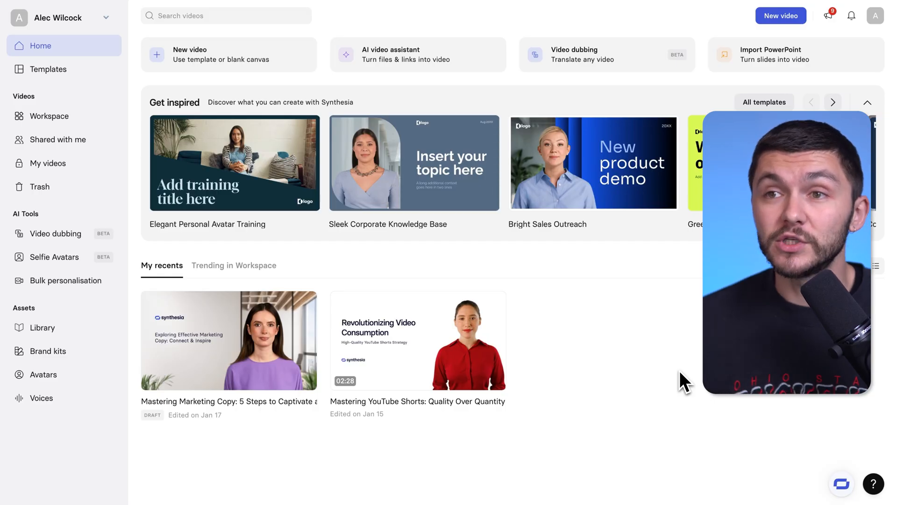
Start the AI video assistant and upload YT SHORTS STRATEGY.pdf as its source material.
click(416, 54)
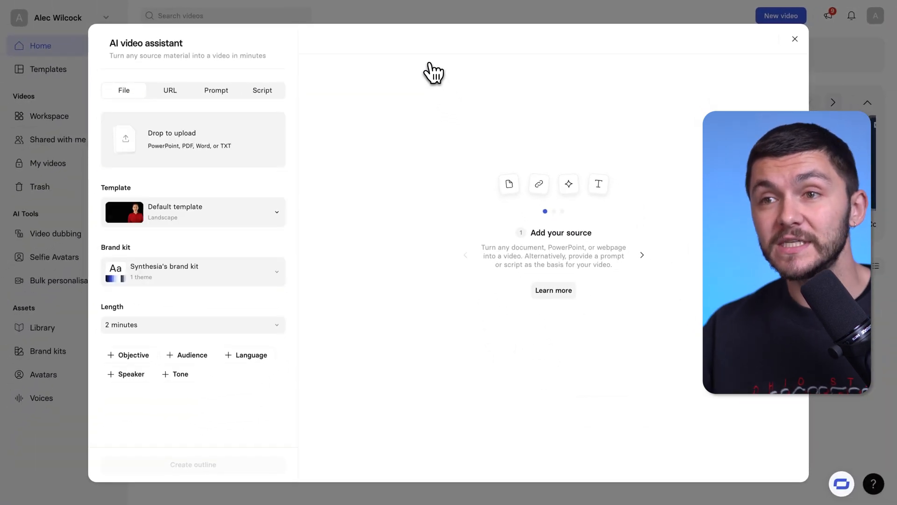
mouse_move(427, 77)
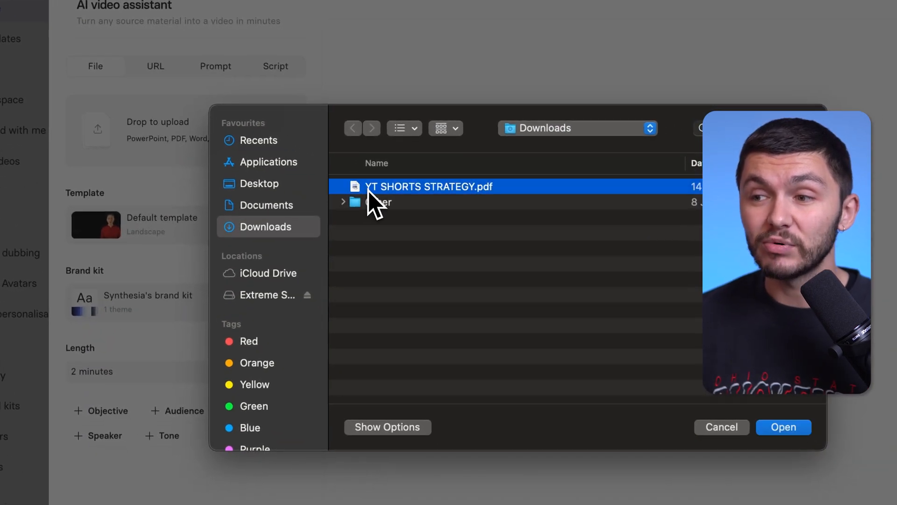
click(783, 427)
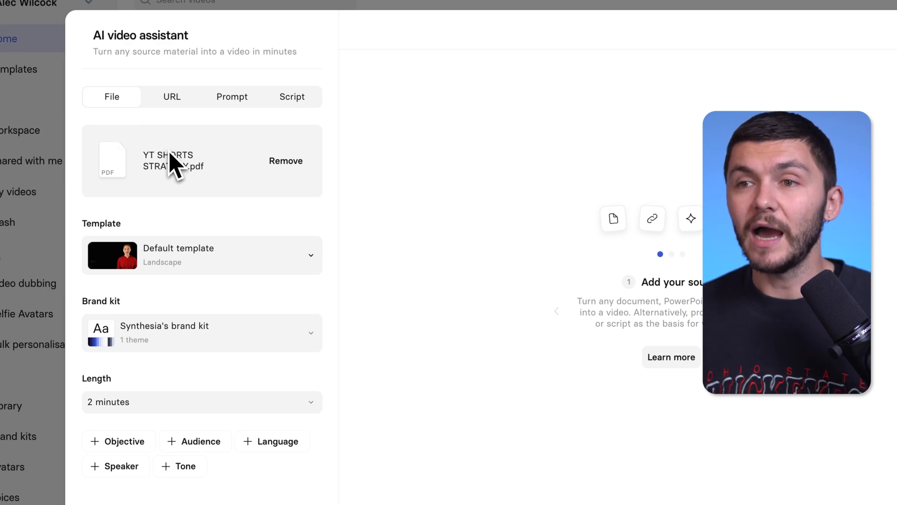
mouse_move(320, 265)
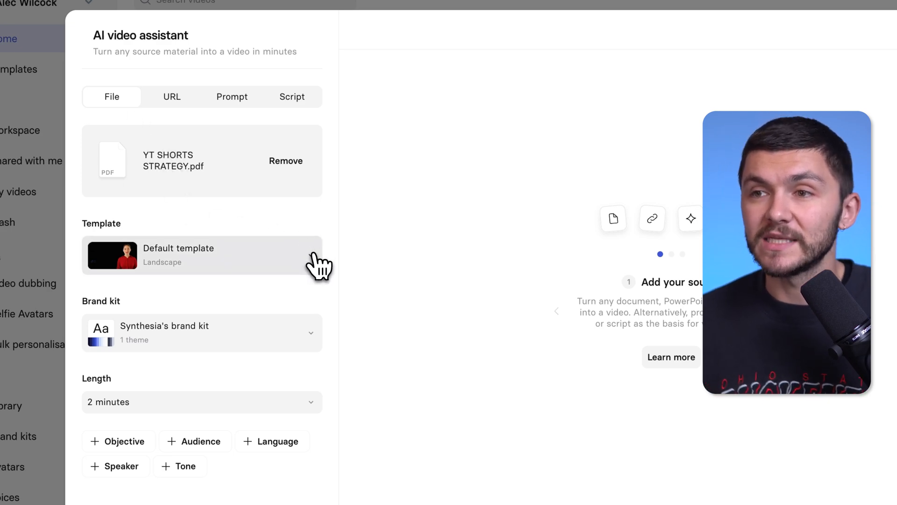
click(202, 255)
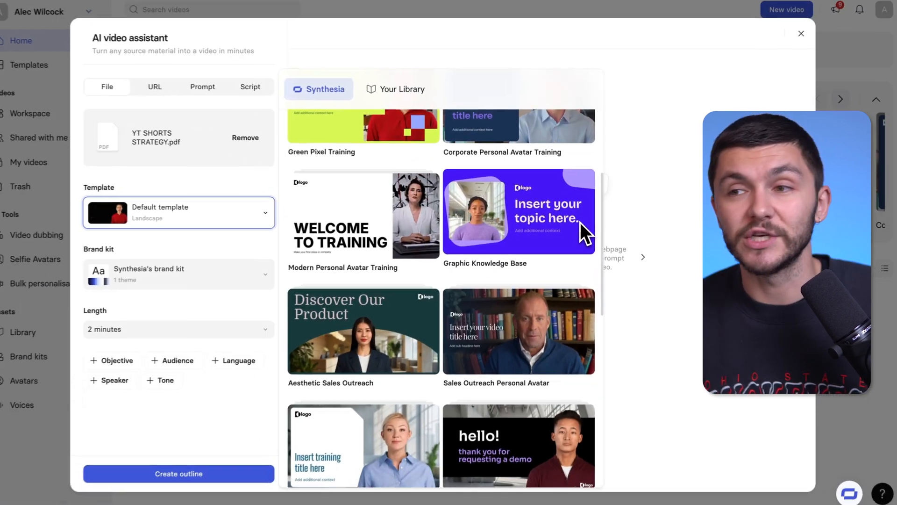
scroll(down, 3)
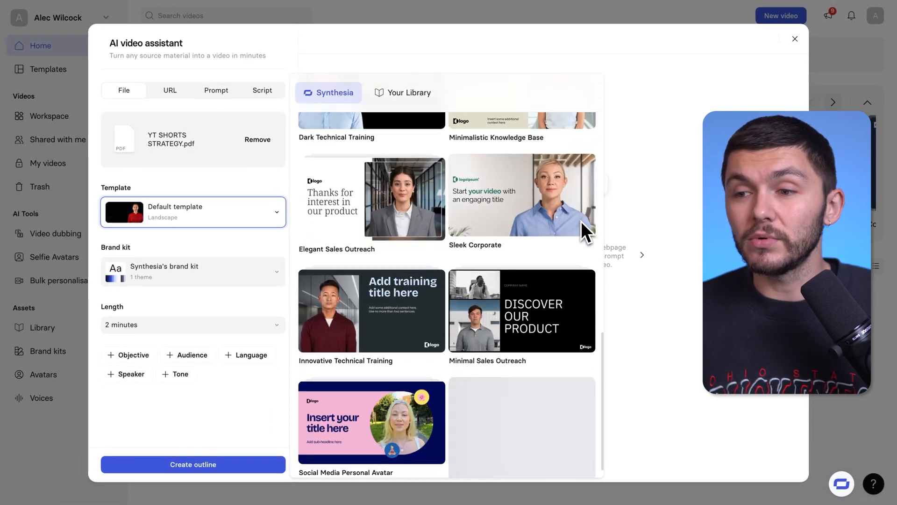
scroll(down, 3)
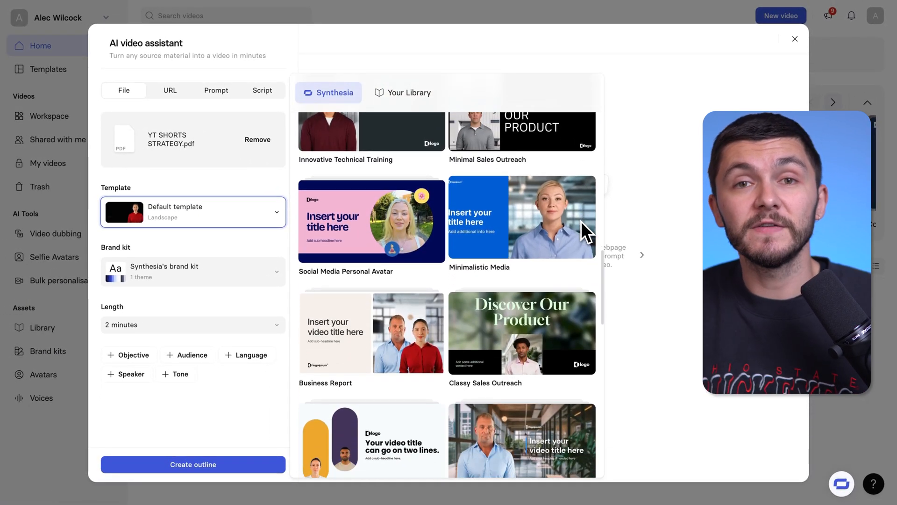
scroll(down, 3)
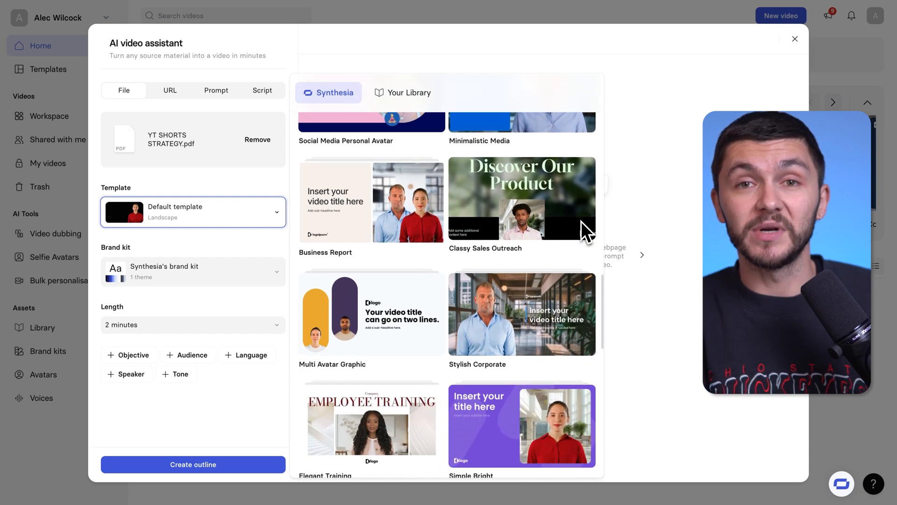
scroll(down, 3)
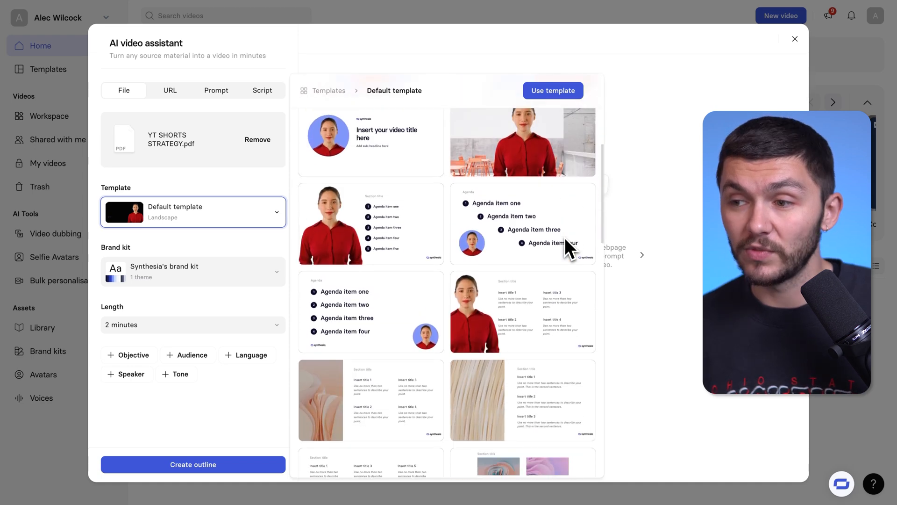
scroll(down, 3)
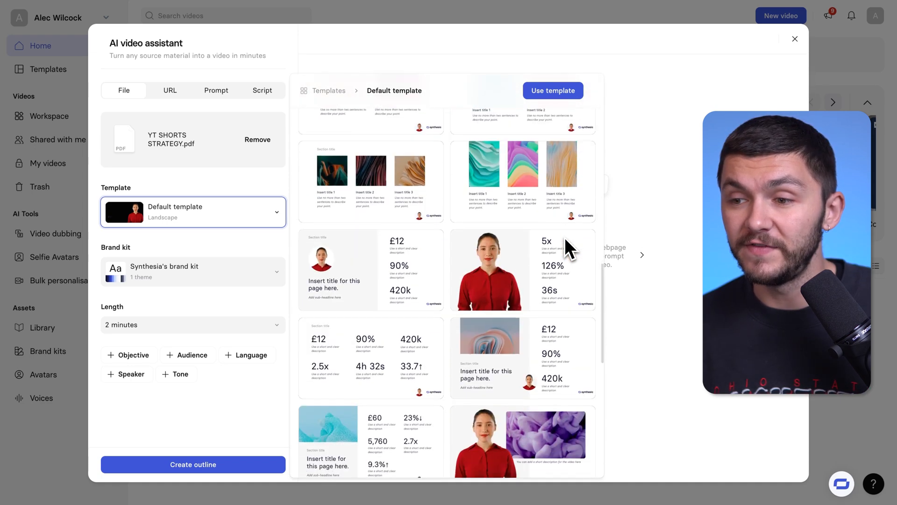
scroll(down, 3)
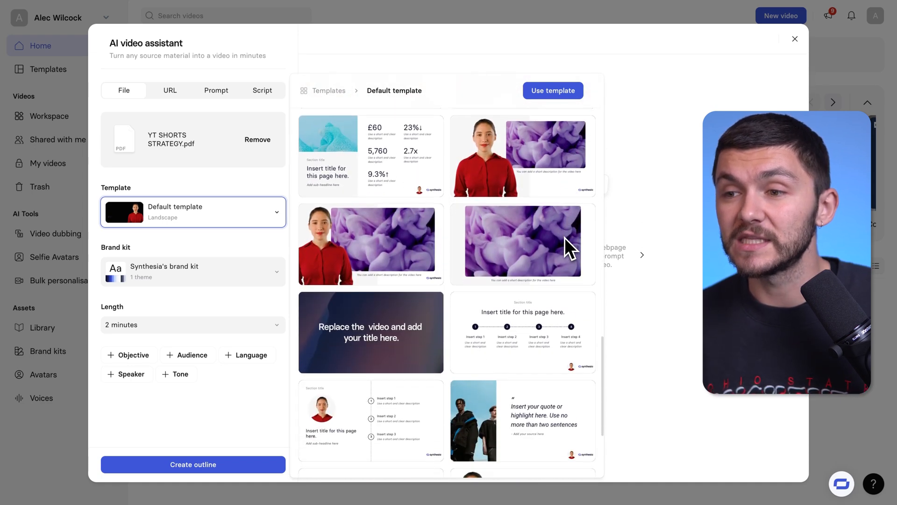
scroll(down, 3)
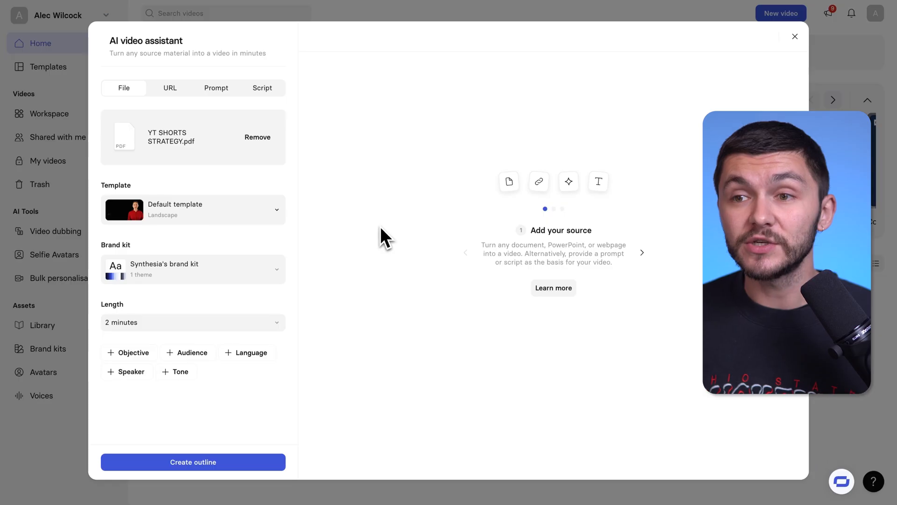
Leave the AI assistant for the home page and go into the Brand kits area.
click(192, 270)
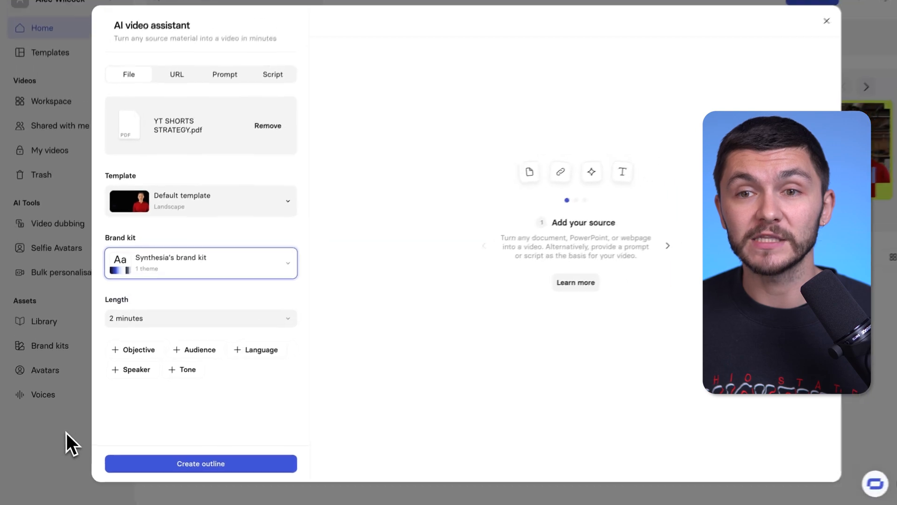
click(825, 21)
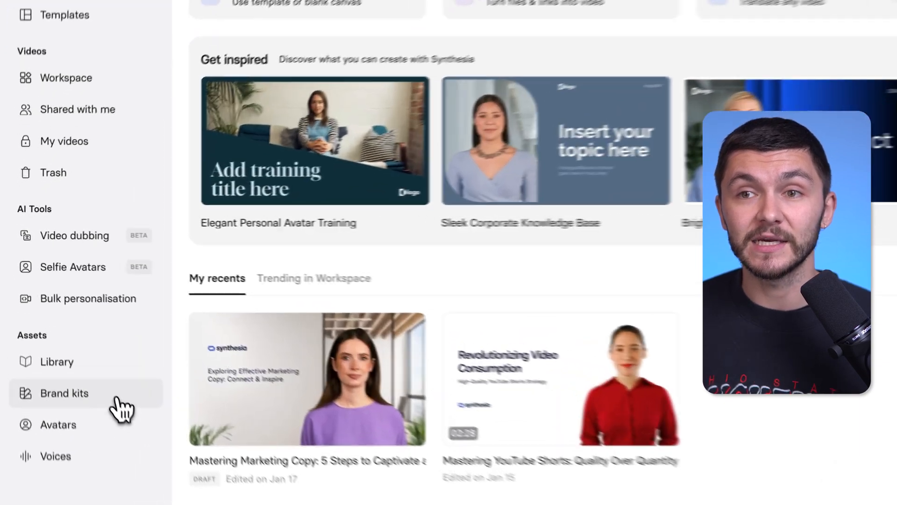
click(65, 392)
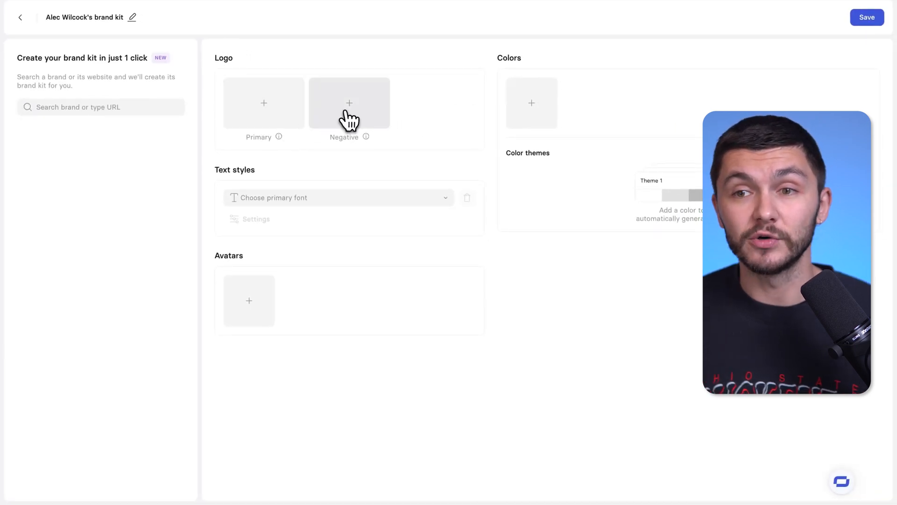
Browse the empty brand kit's primary font list and avatar picker without choosing anything.
click(338, 197)
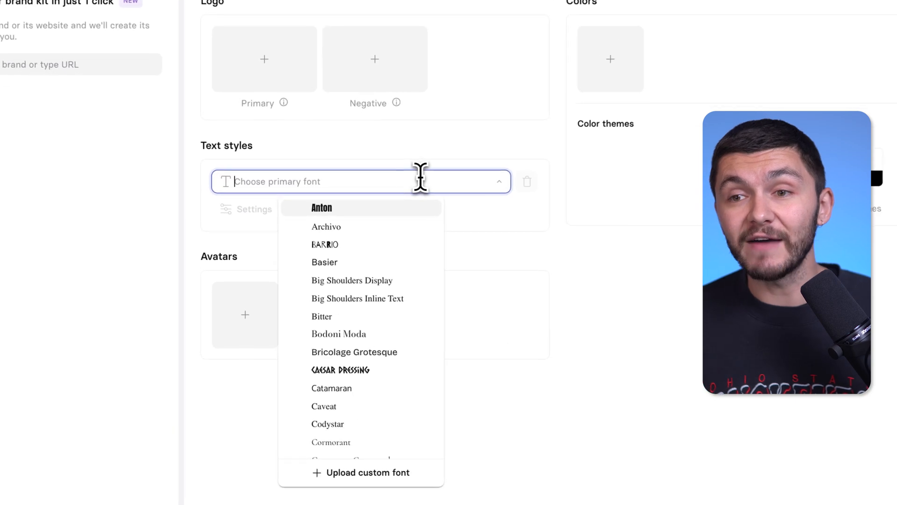
click(245, 315)
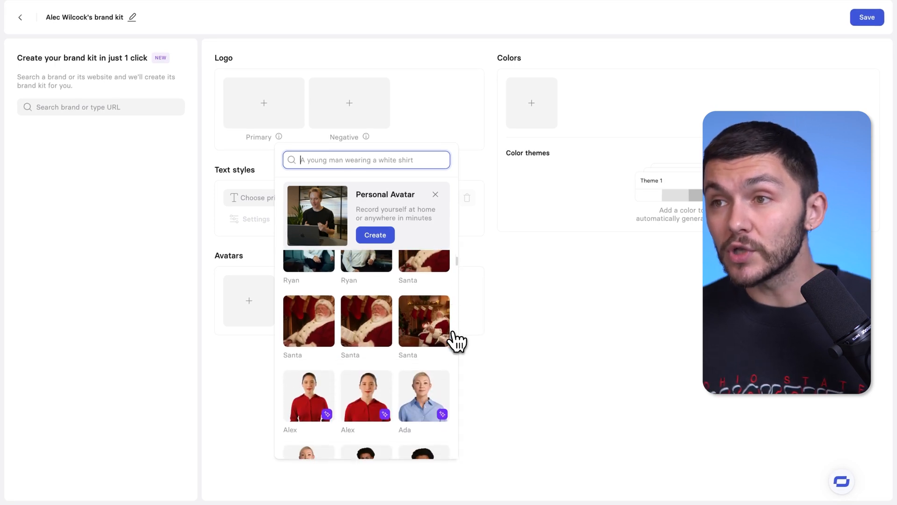
click(531, 103)
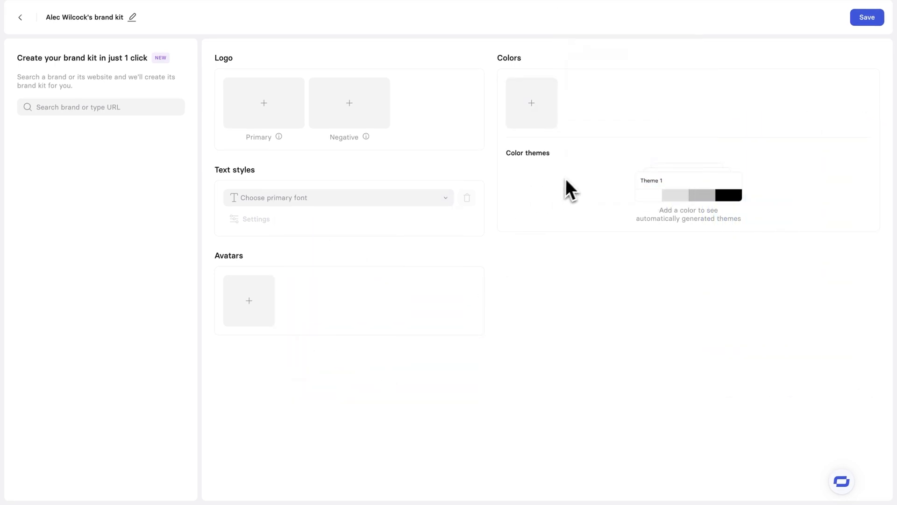
mouse_move(652, 200)
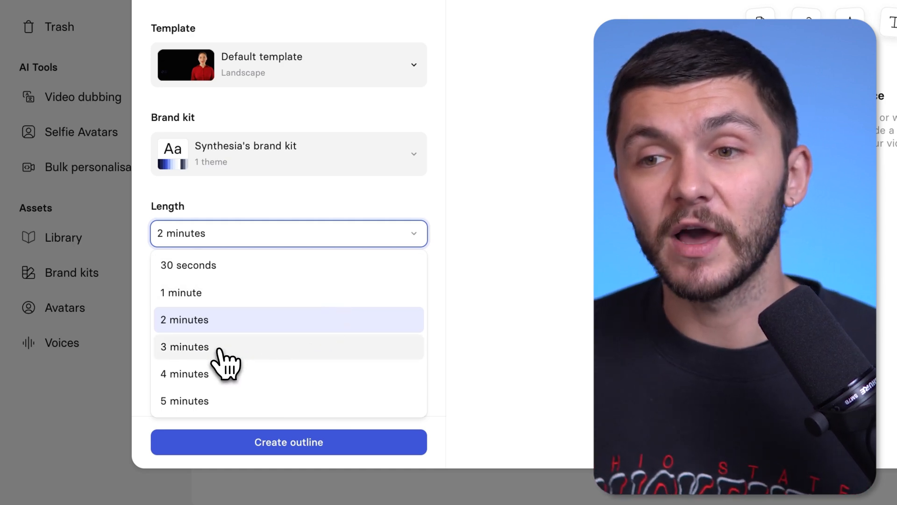
Set a 3-minute length and add the objective: explain the YouTube Shorts strategy to my manager with current numbers.
click(184, 346)
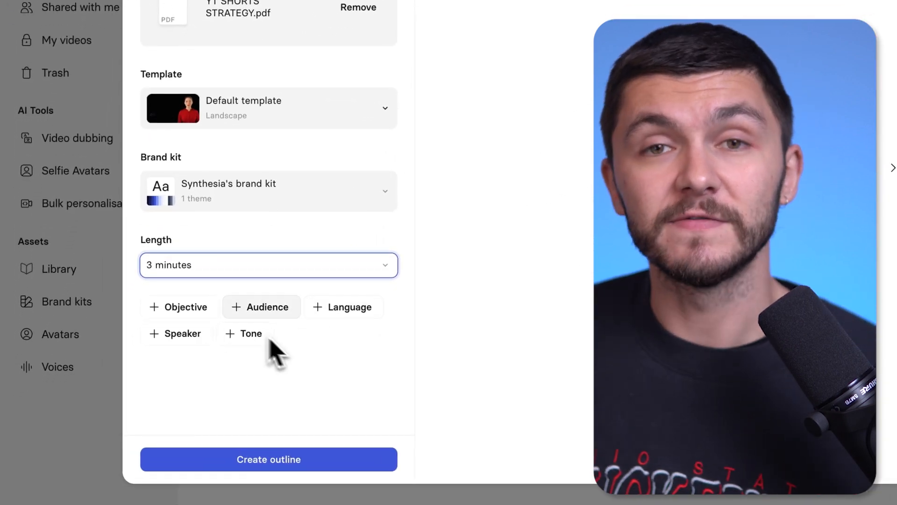
click(186, 306)
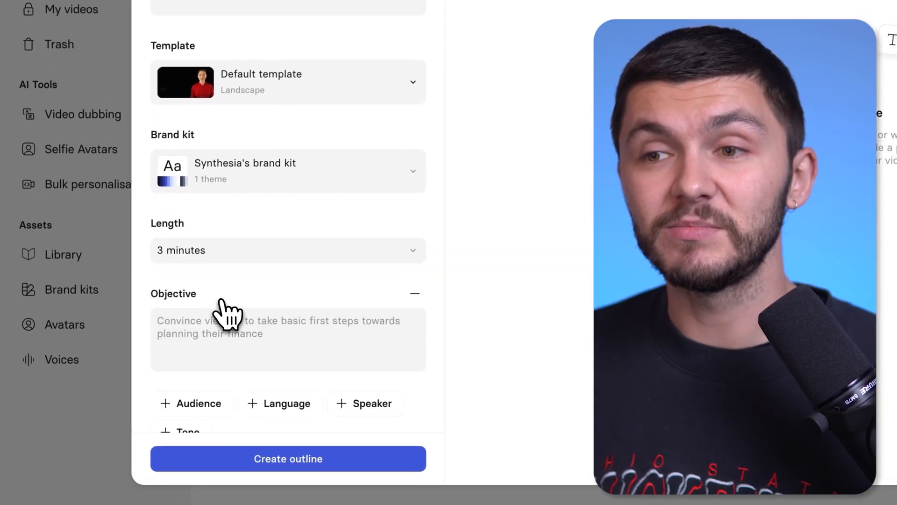
click(288, 331)
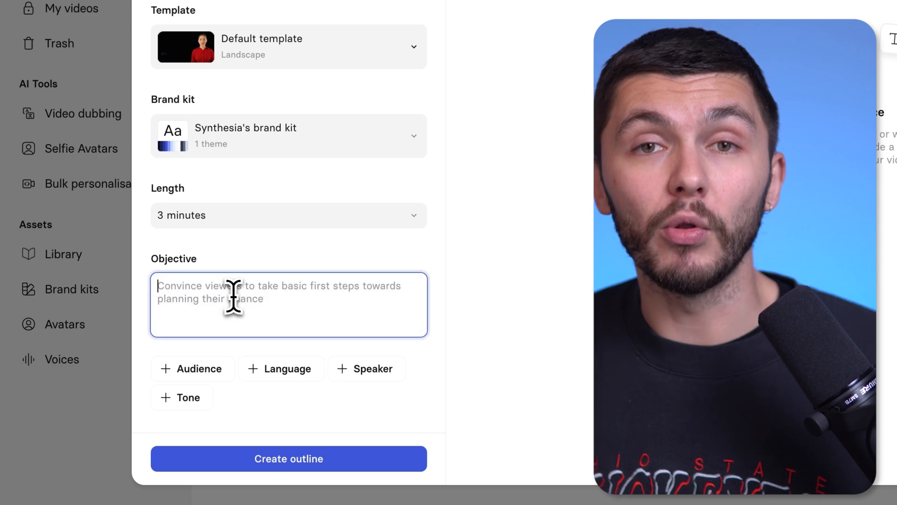
mouse_move(291, 263)
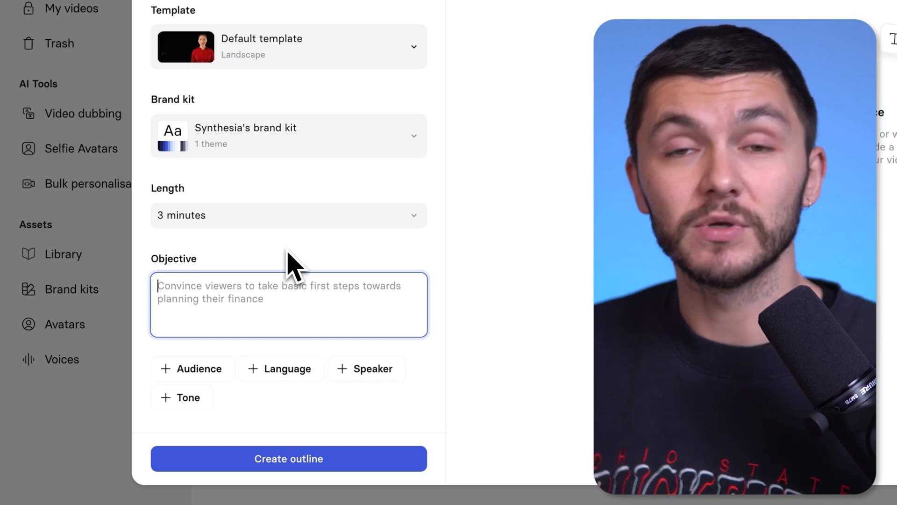
text(Explain the YouTube Shorts strategy to my manager. Also cover the current numbers of where we're at and the future targets.)
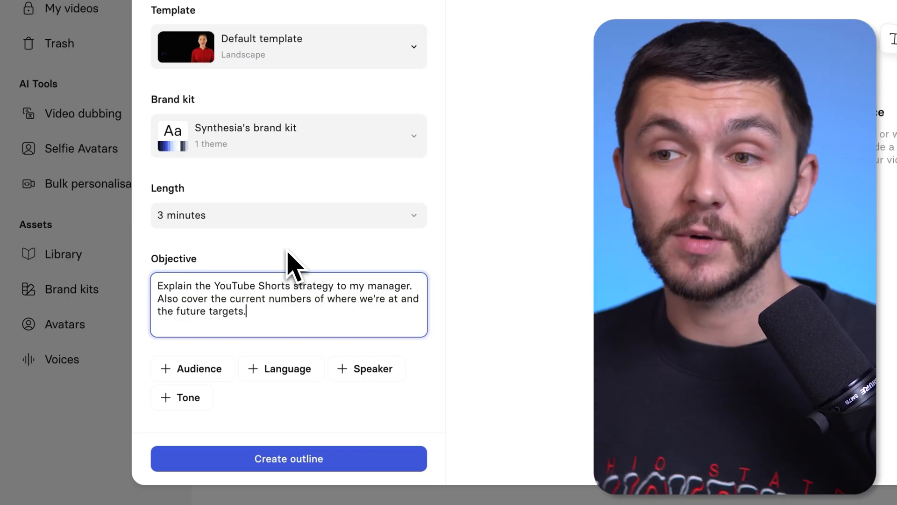
Add 'My manager' as the audience and keep English as the video language.
click(192, 368)
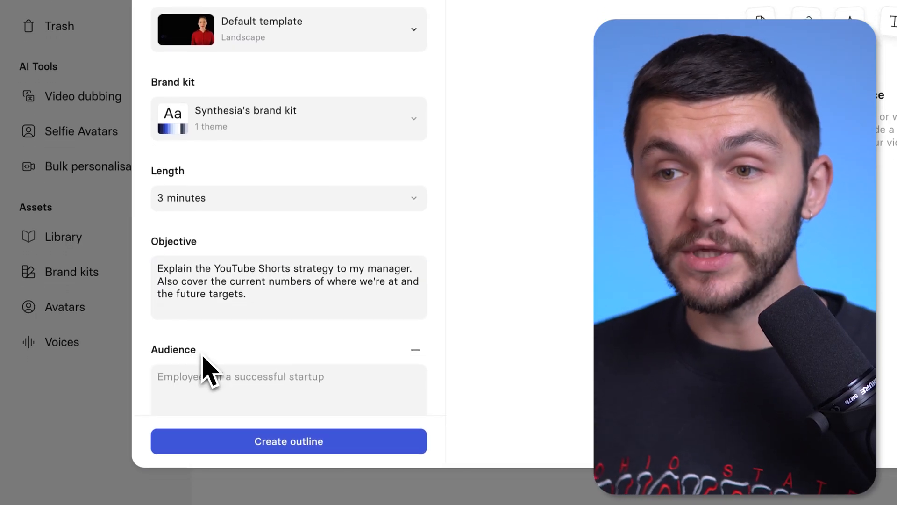
click(289, 389)
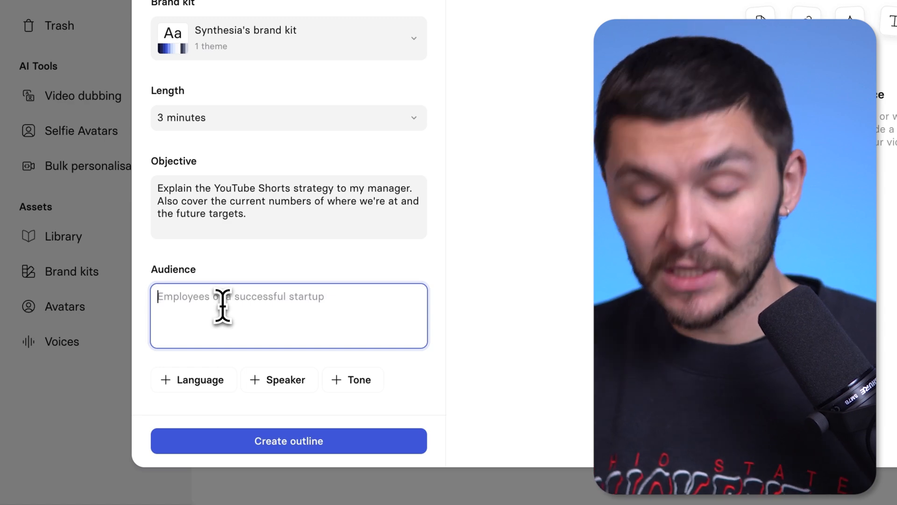
text(M)
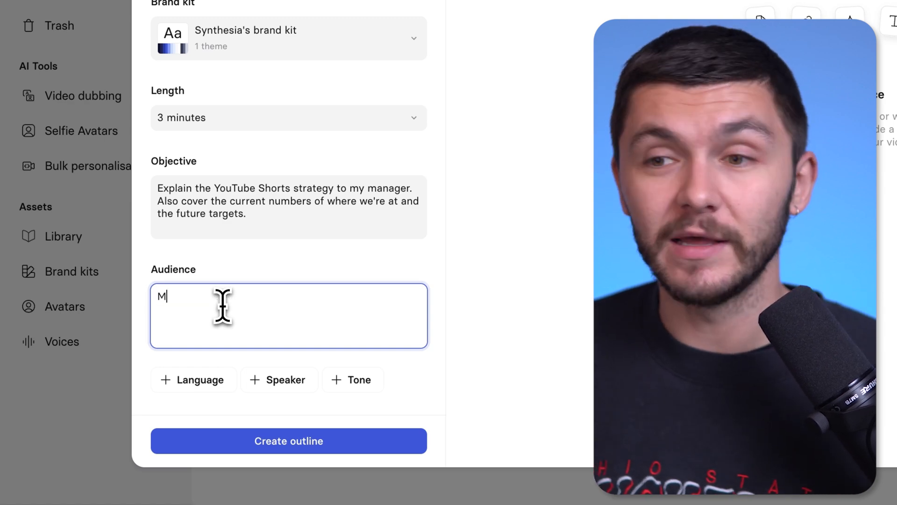
text(y manager)
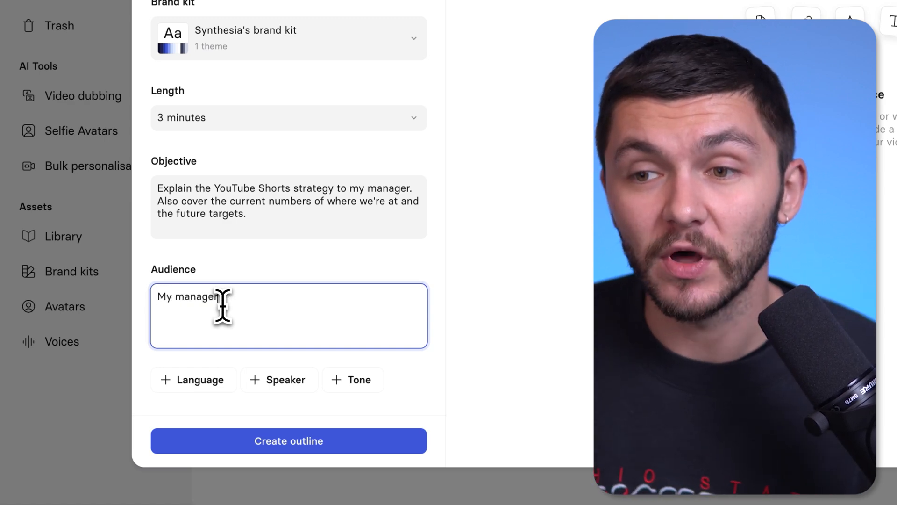
click(193, 380)
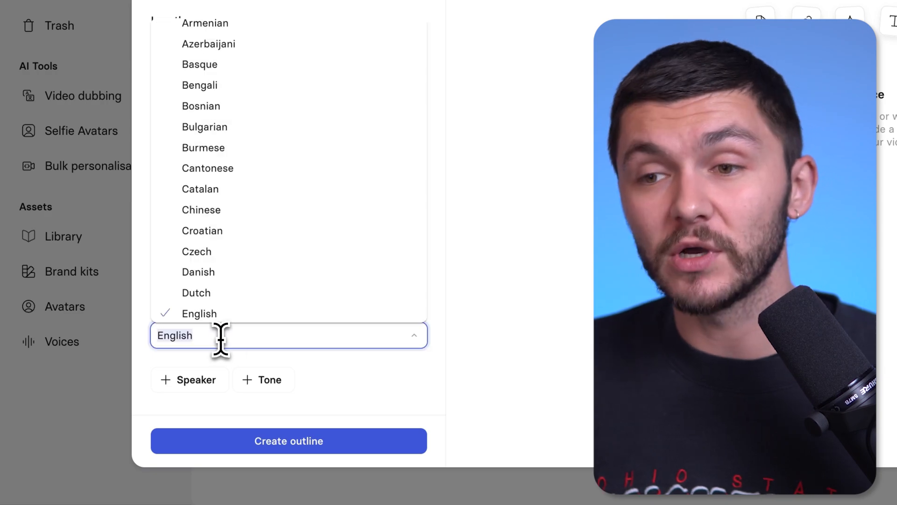
click(200, 314)
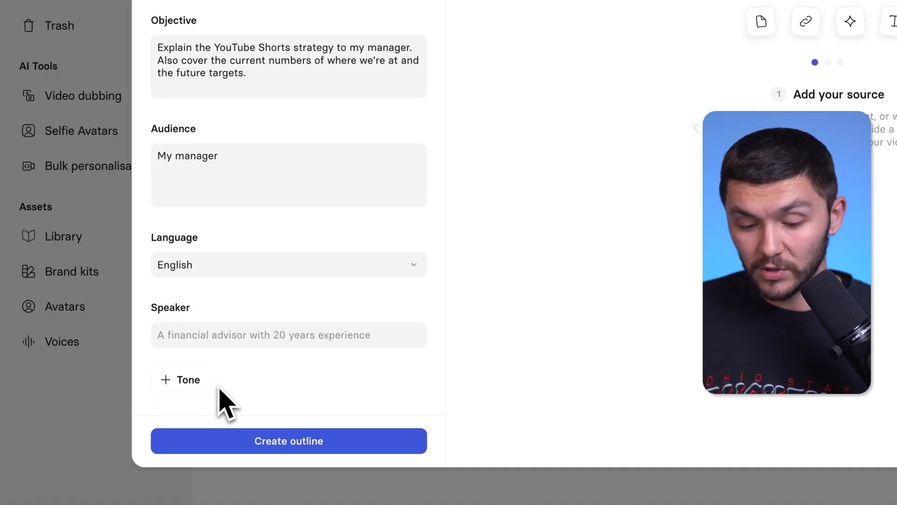
Add a 'YouTube Expert' speaker and a 'Friendly and informative' tone to the brief.
text(YouTube Expert)
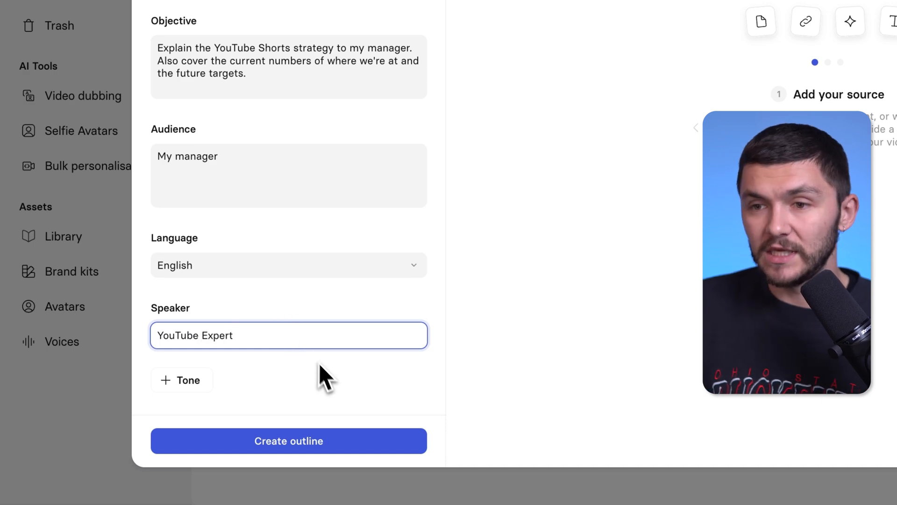
click(331, 391)
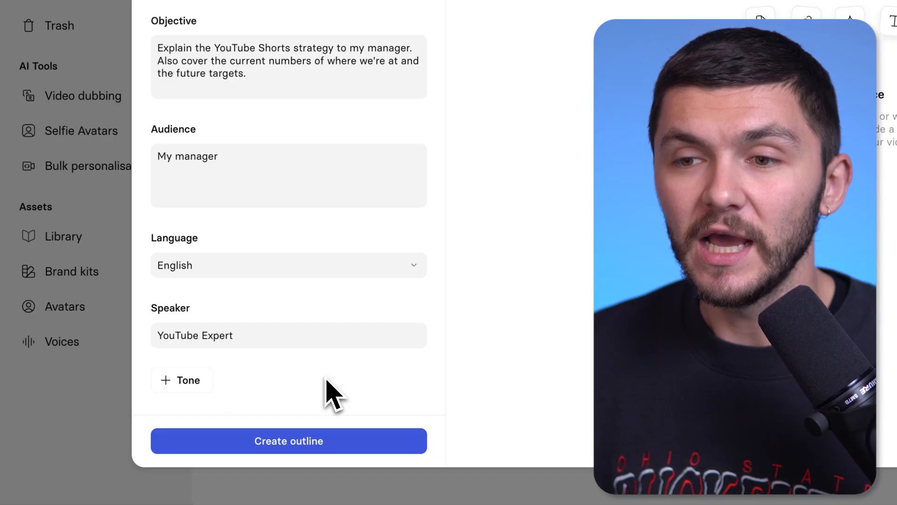
text(Friendly and in)
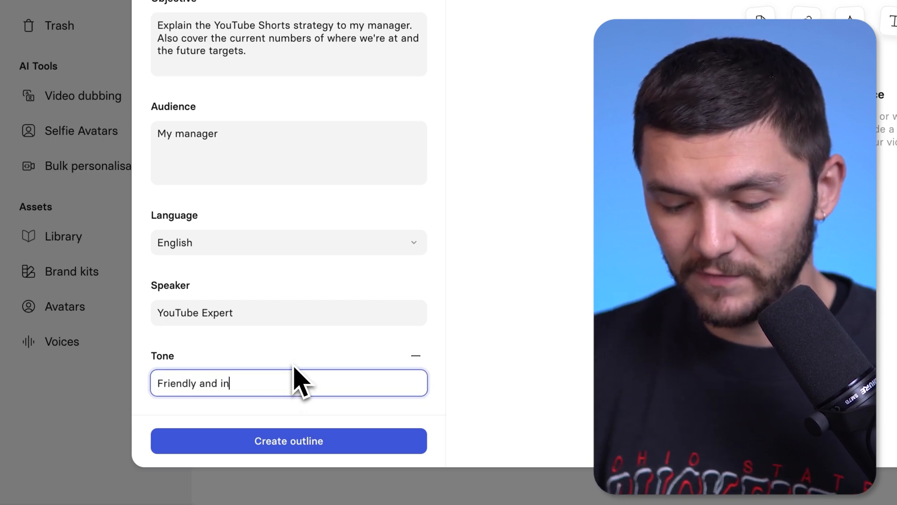
text(formative)
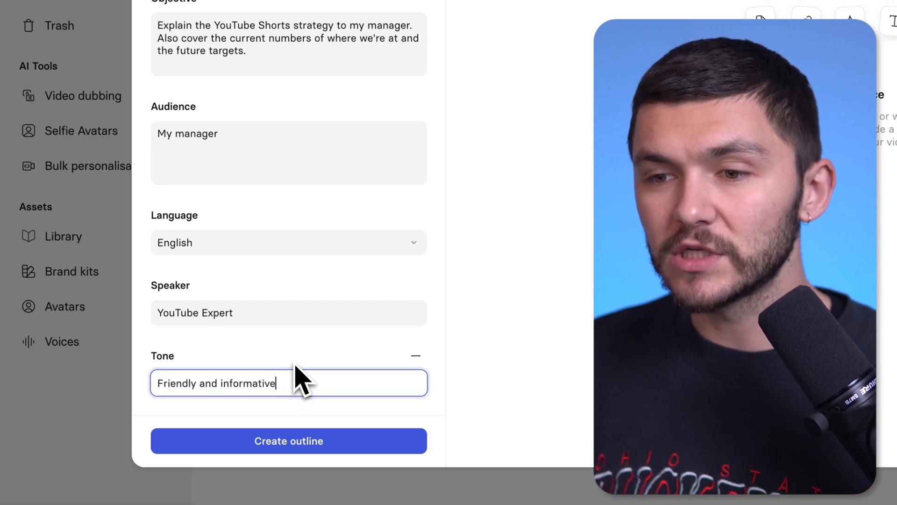
Generate the chapter outline, regenerate it, and expand the Crafting Engaging Content chapter.
click(288, 441)
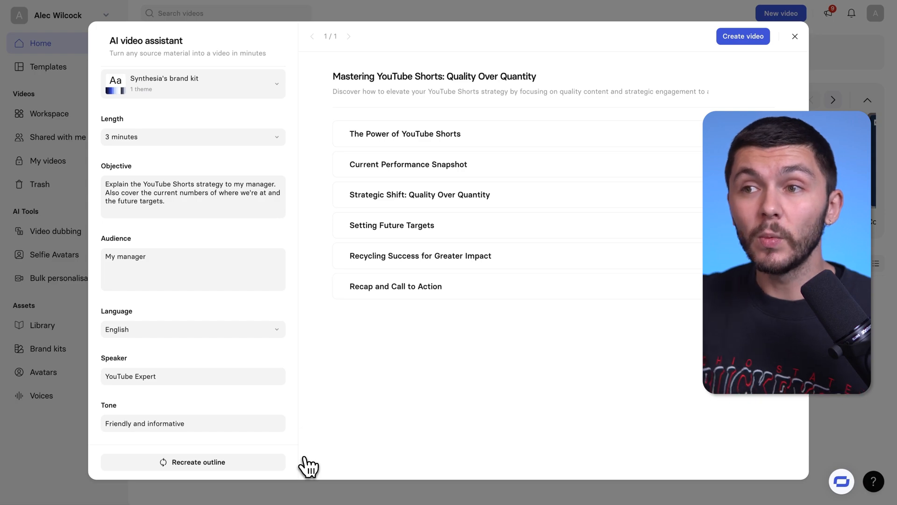
click(199, 462)
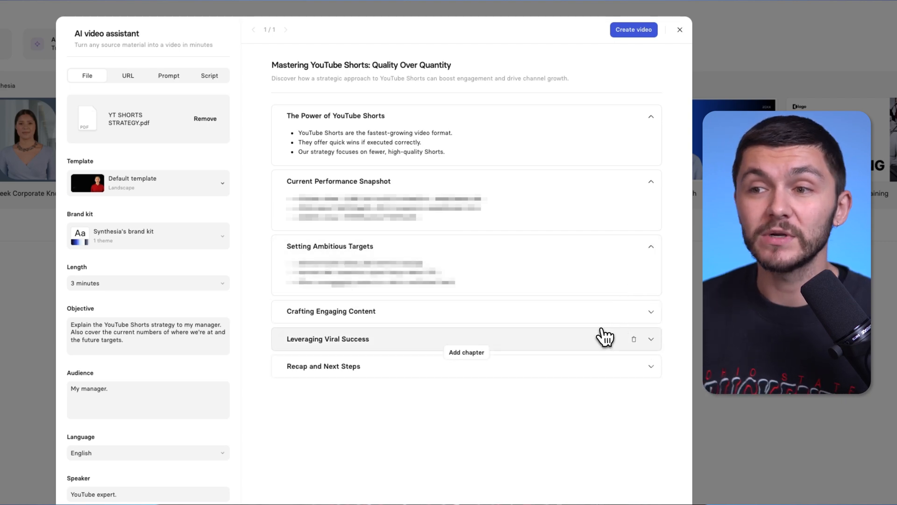
mouse_move(523, 331)
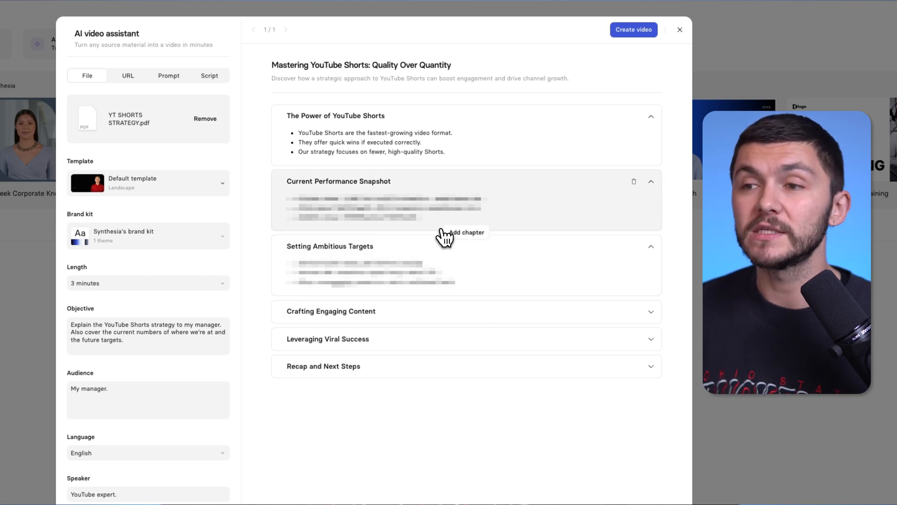
mouse_move(393, 338)
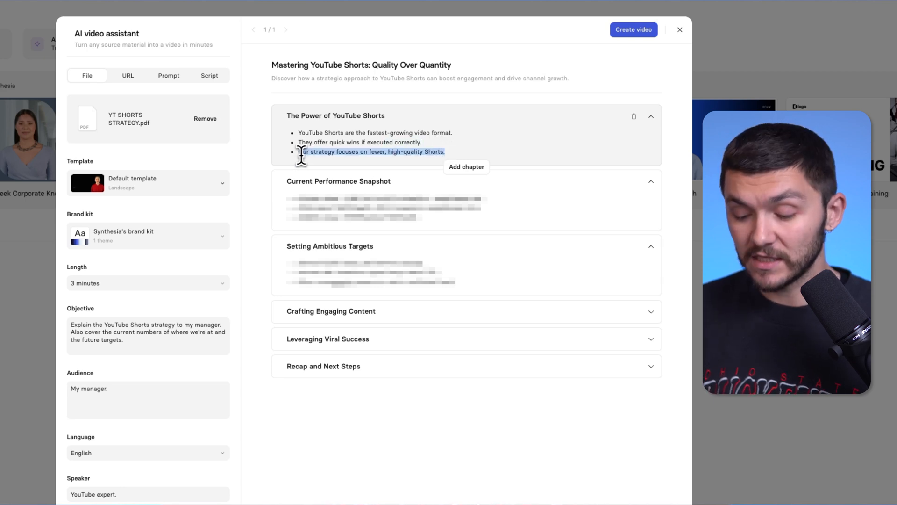
key(Delete)
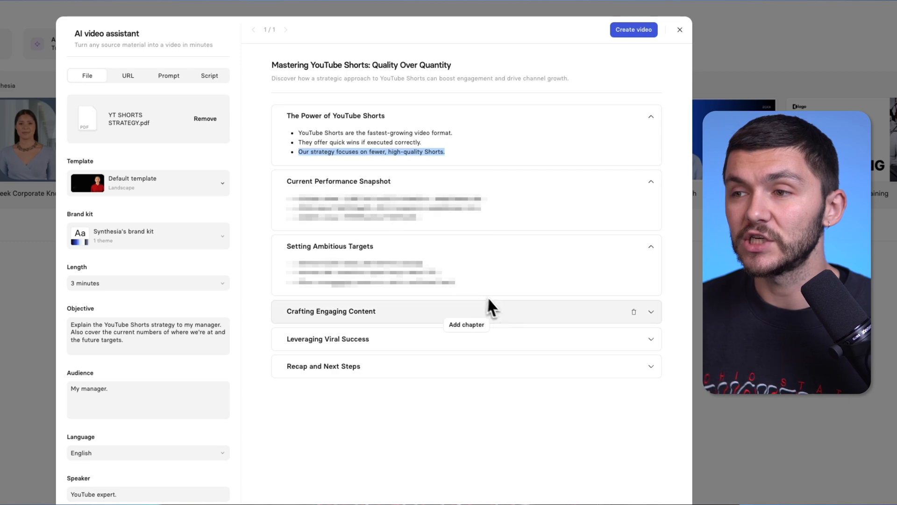
click(651, 312)
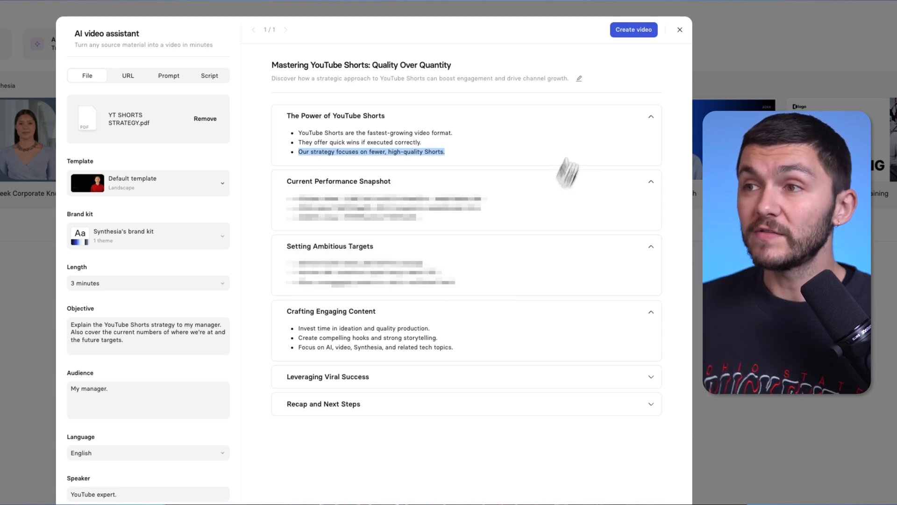
Create the video from the outline and start the draft preview of scene 1.
click(633, 29)
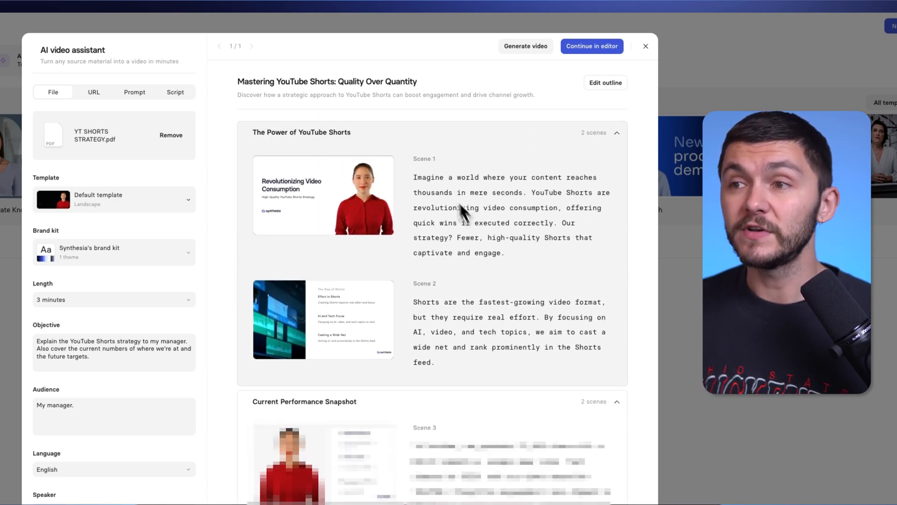
mouse_move(483, 263)
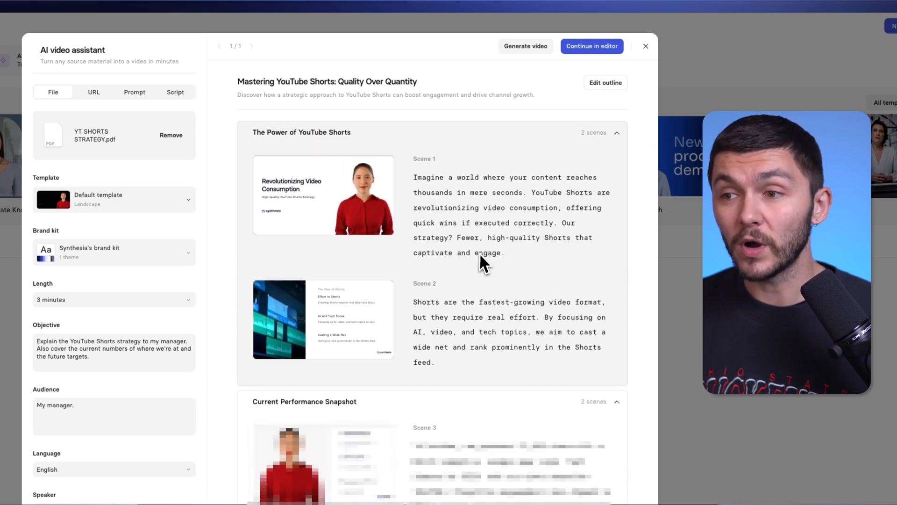
click(592, 46)
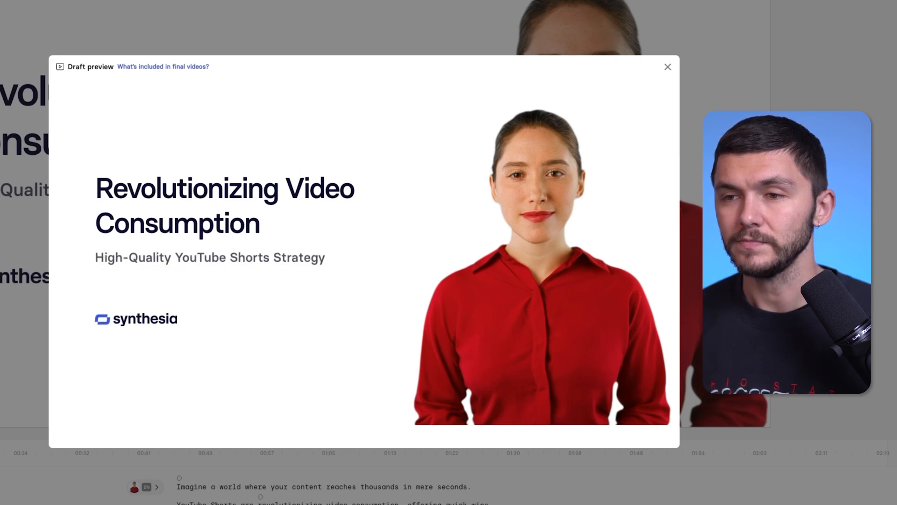
Close the draft preview and select scene 1's opening narration sentence for removal.
click(668, 67)
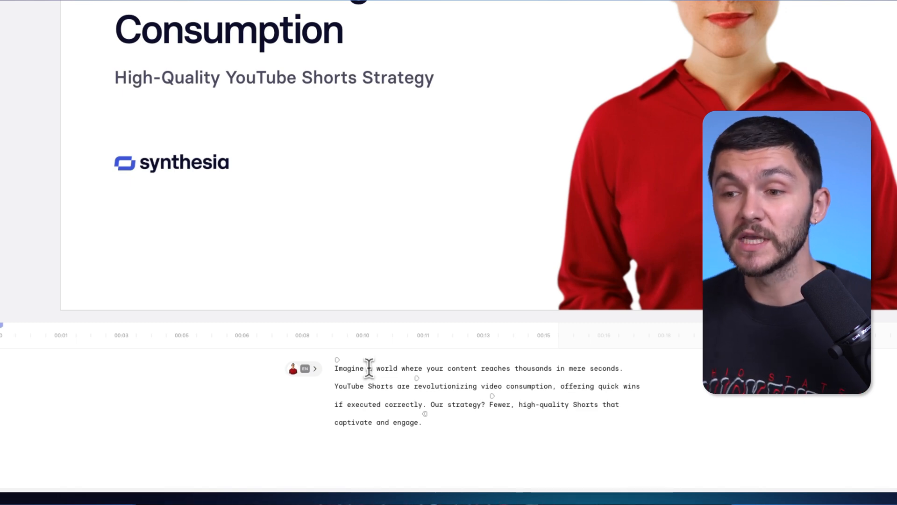
drag(335, 368, 523, 368)
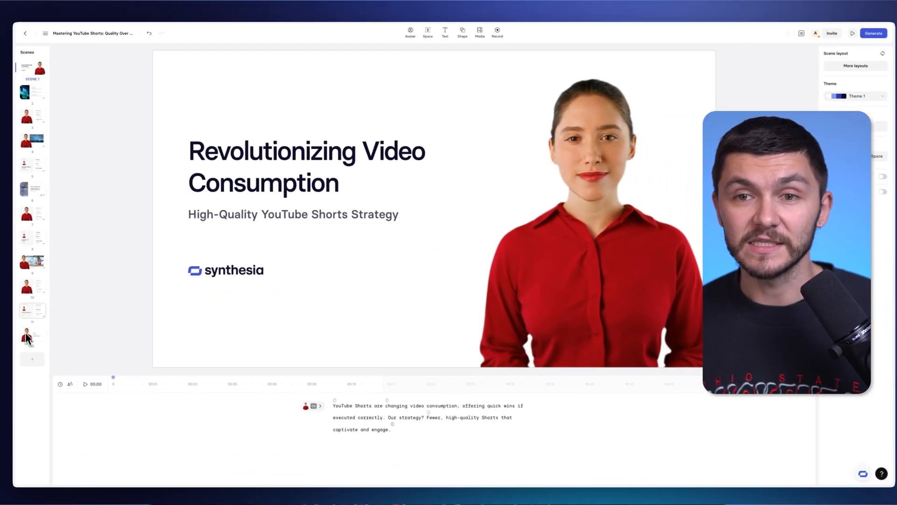
Switch to The Rise of Shorts scene and select its title, opening cue and Effort in Shorts block.
click(32, 68)
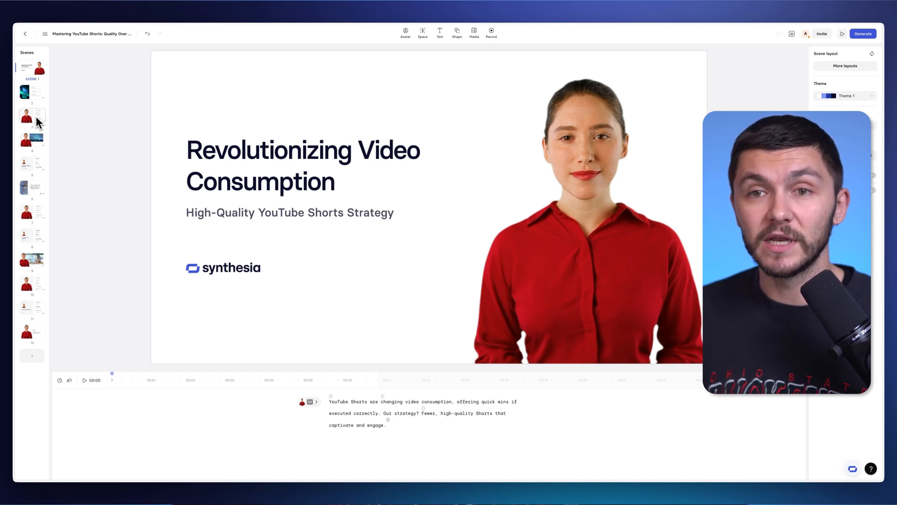
click(31, 92)
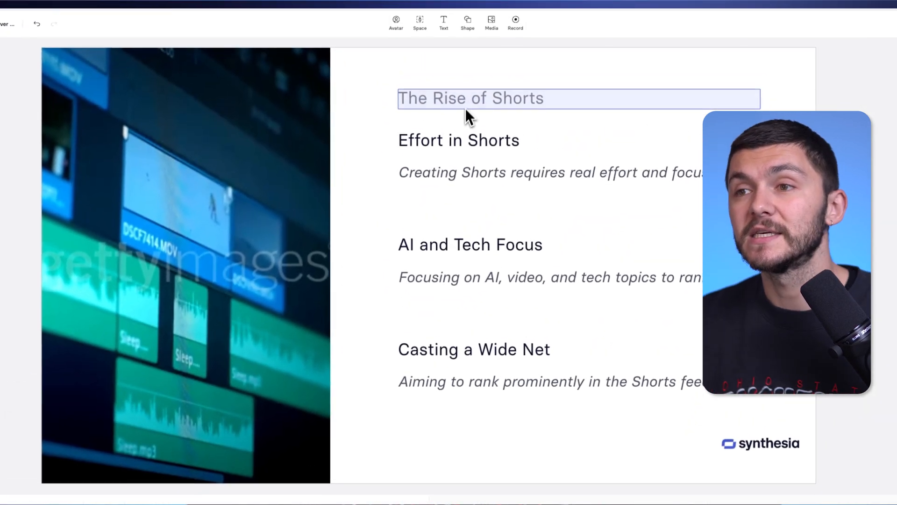
click(458, 141)
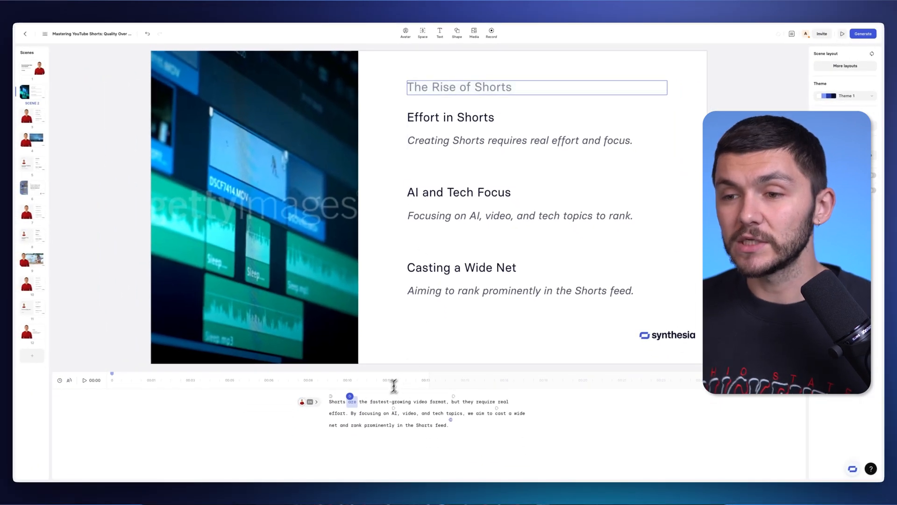
click(450, 129)
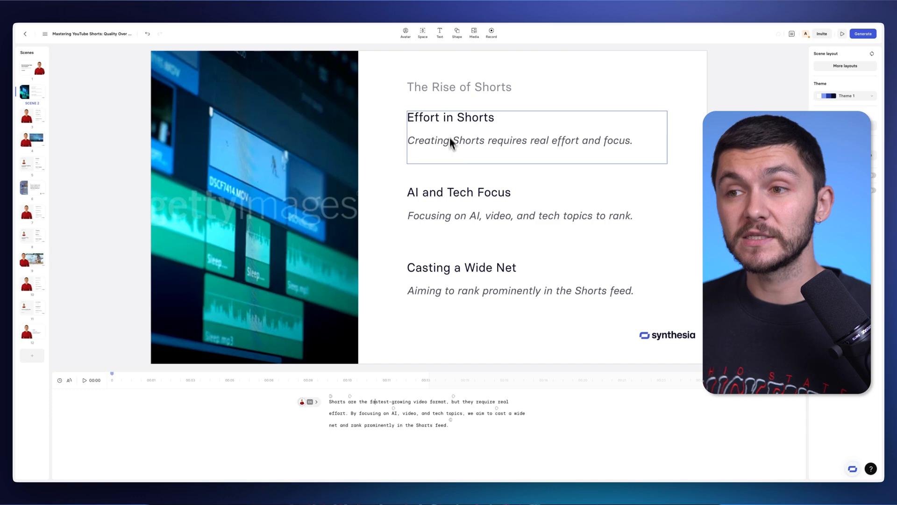
click(460, 279)
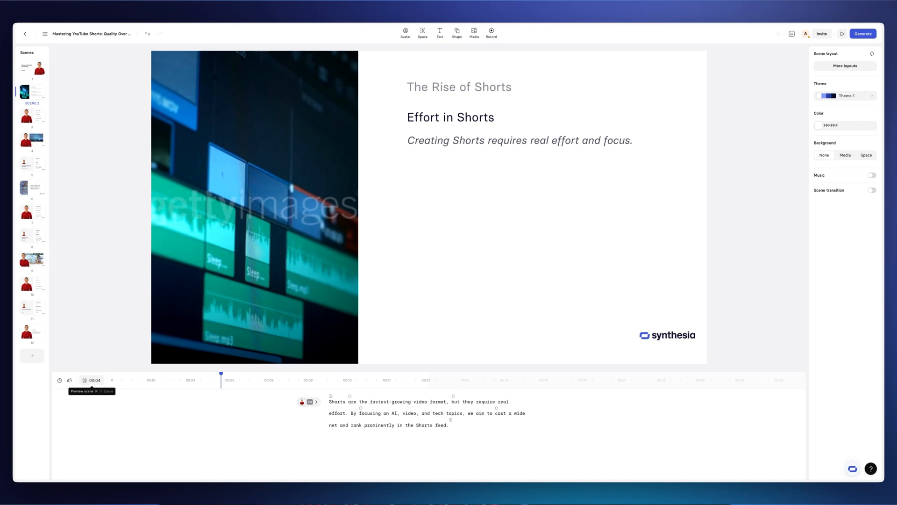
Preview the Rise of Shorts scene, scrub its title fade-in, and move to the ideation quote scene.
click(265, 380)
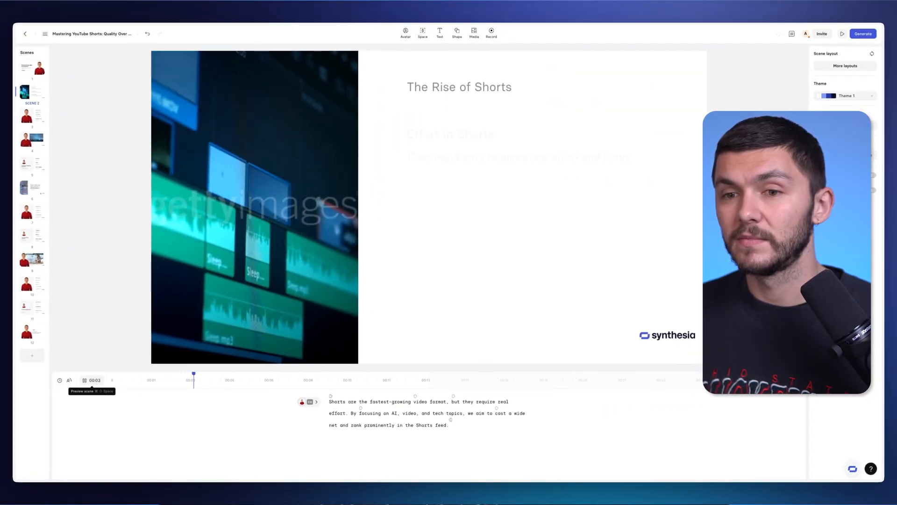
click(84, 380)
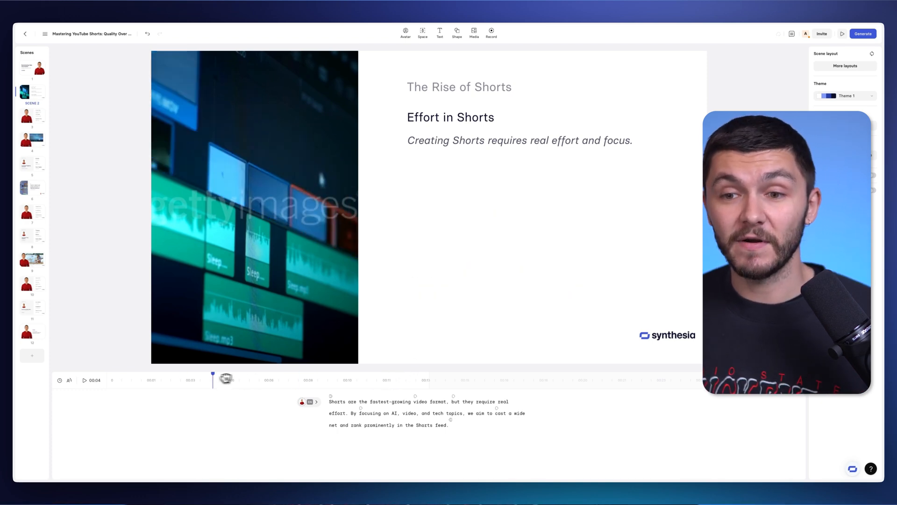
drag(214, 378, 164, 379)
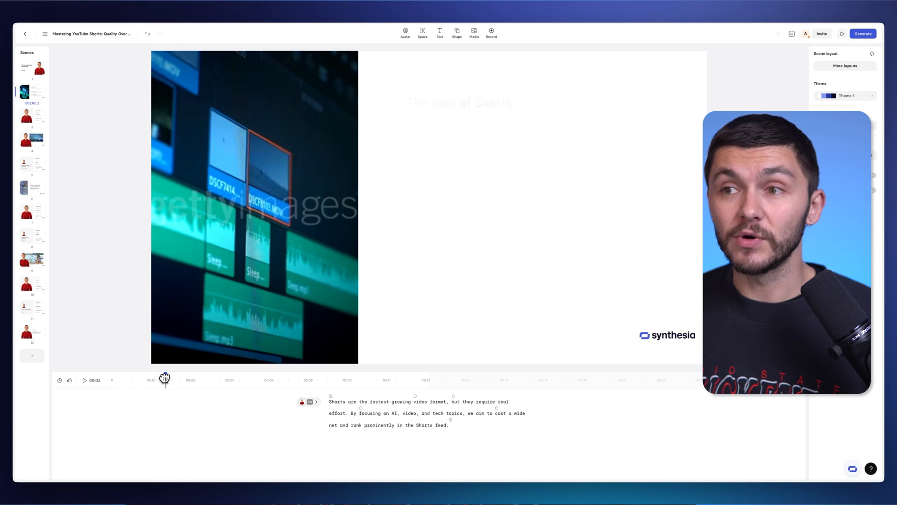
drag(164, 376, 229, 377)
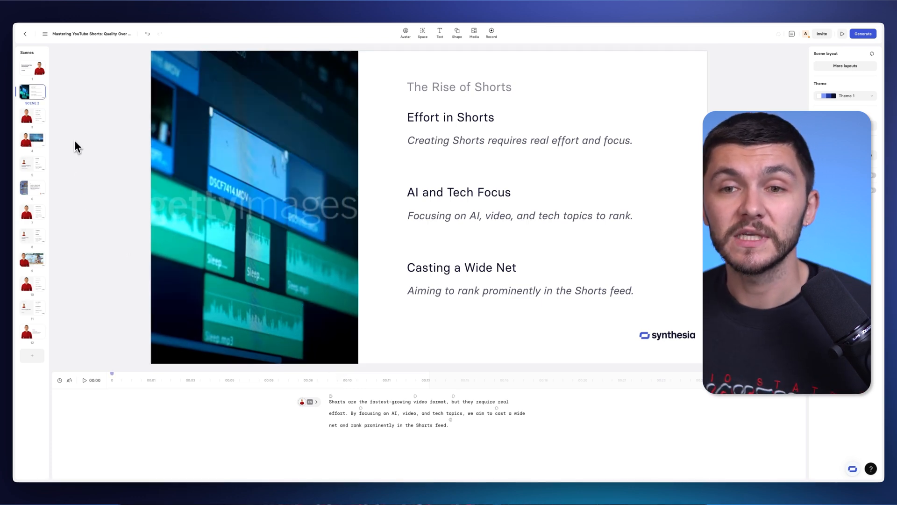
click(32, 188)
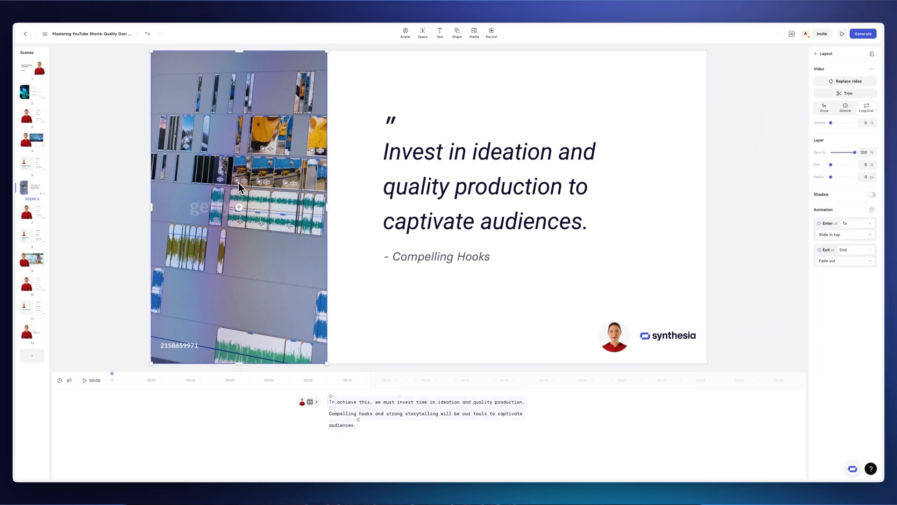
mouse_move(223, 223)
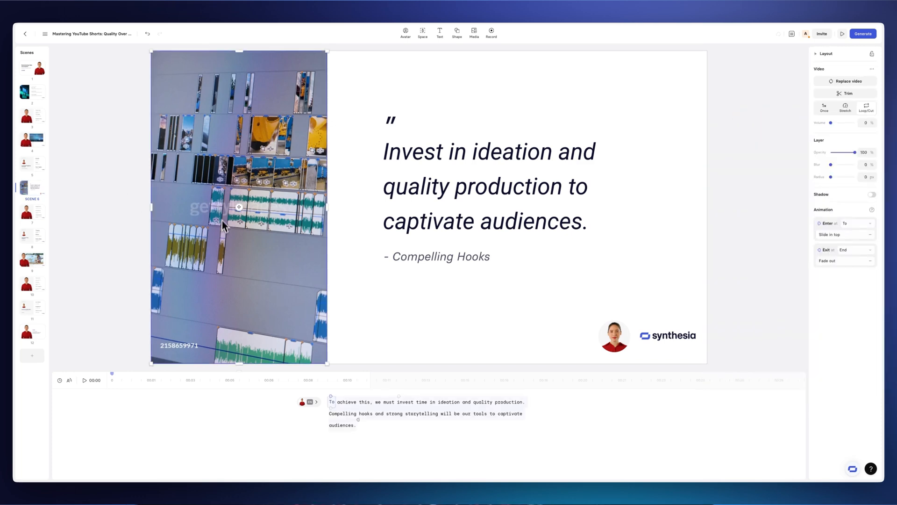
mouse_move(633, 171)
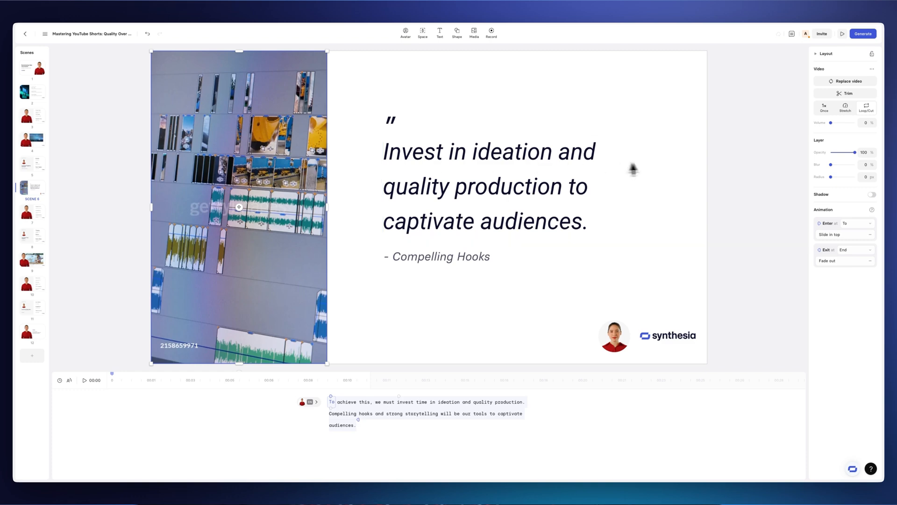
Replace the quote scene's stock clip with a Getty 'youtube' search result and preview the scene.
click(850, 80)
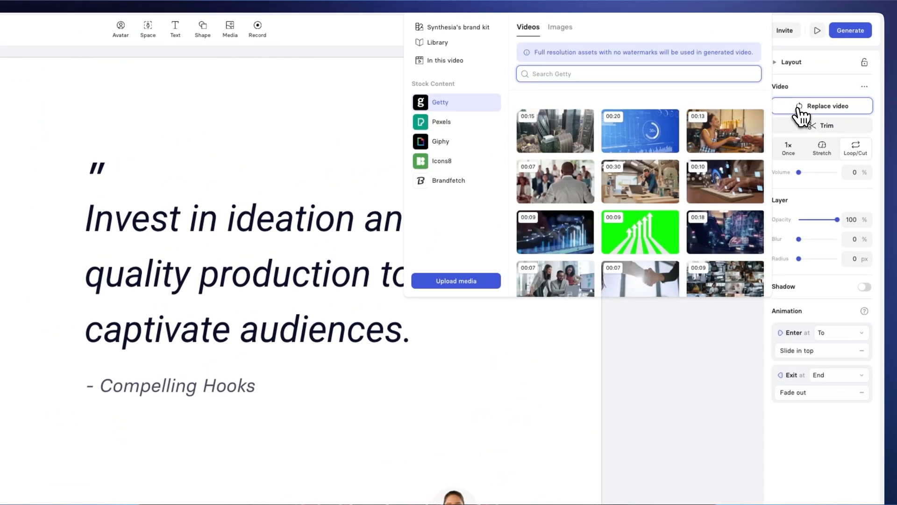
mouse_move(574, 89)
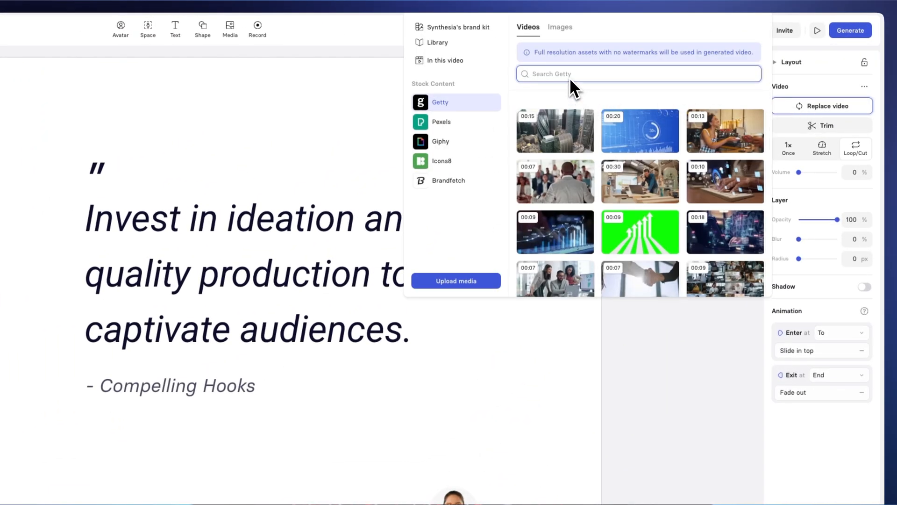
text(youtub)
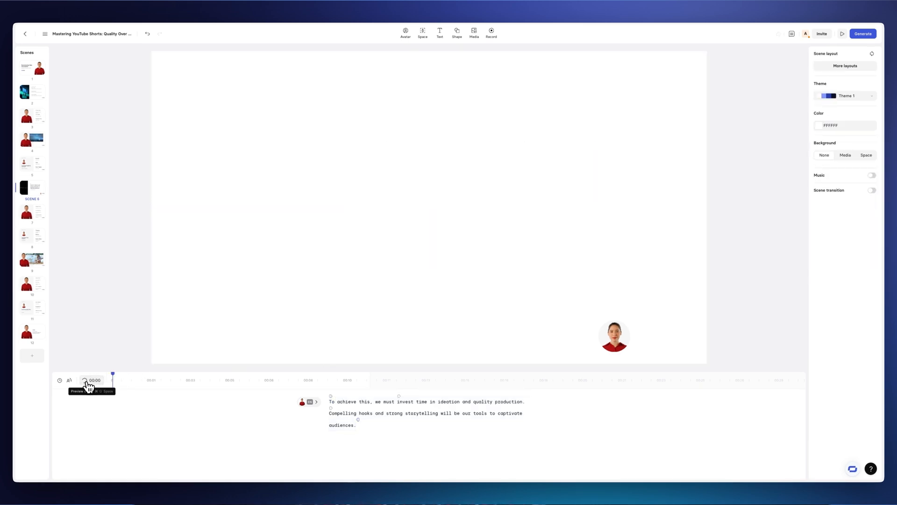
click(85, 381)
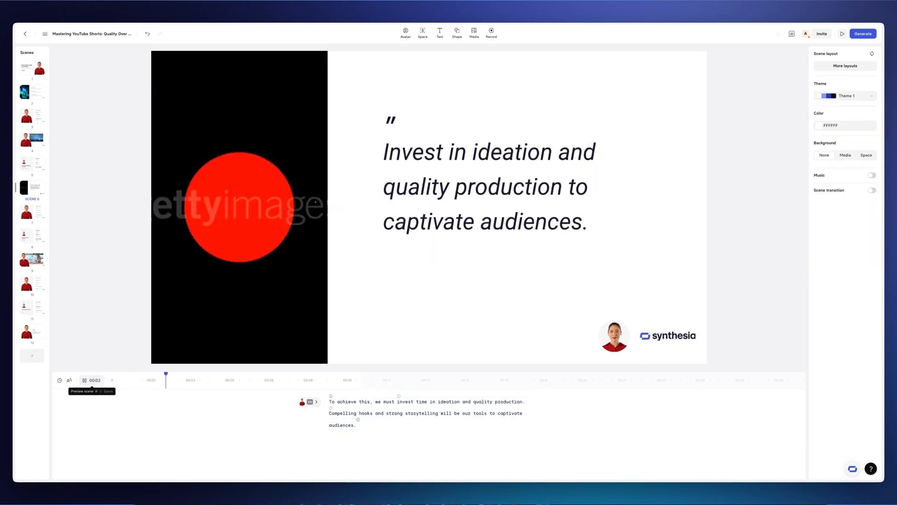
click(84, 381)
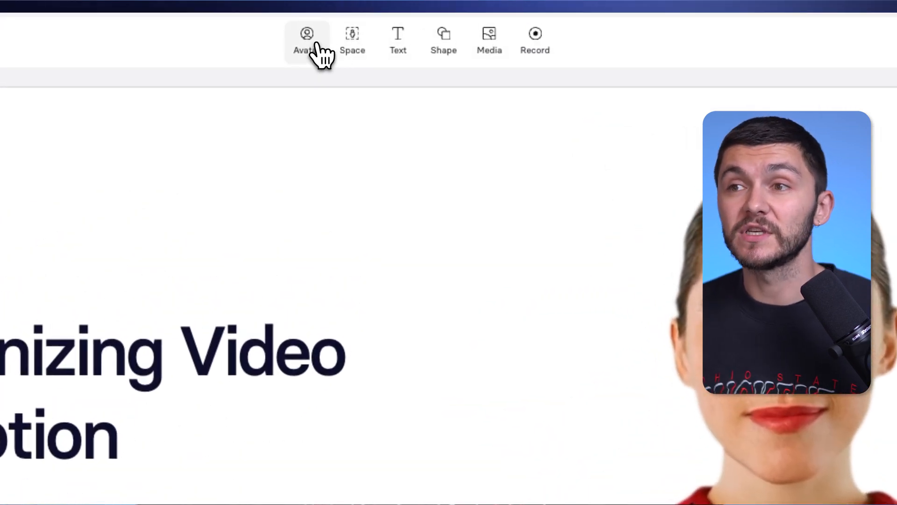
Browse the stock avatar grid for the opening scene without choosing one yet.
click(307, 40)
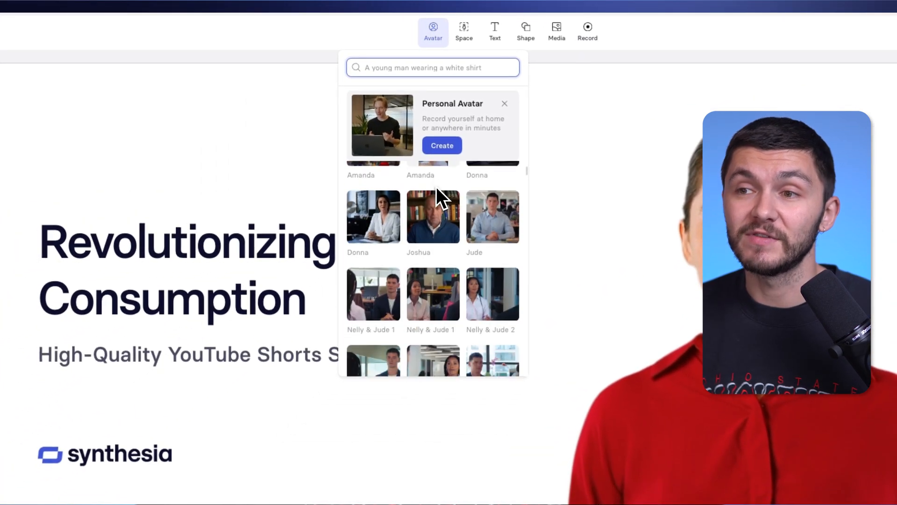
scroll(down, 3)
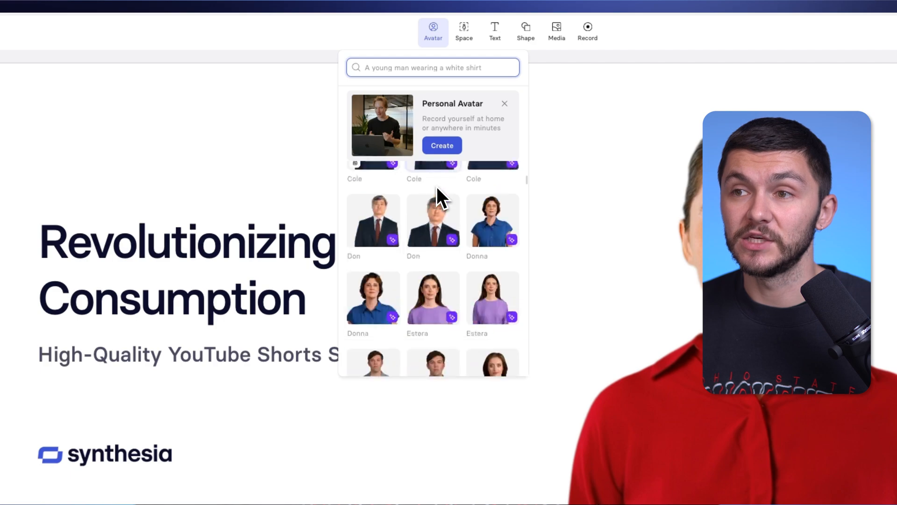
scroll(down, 3)
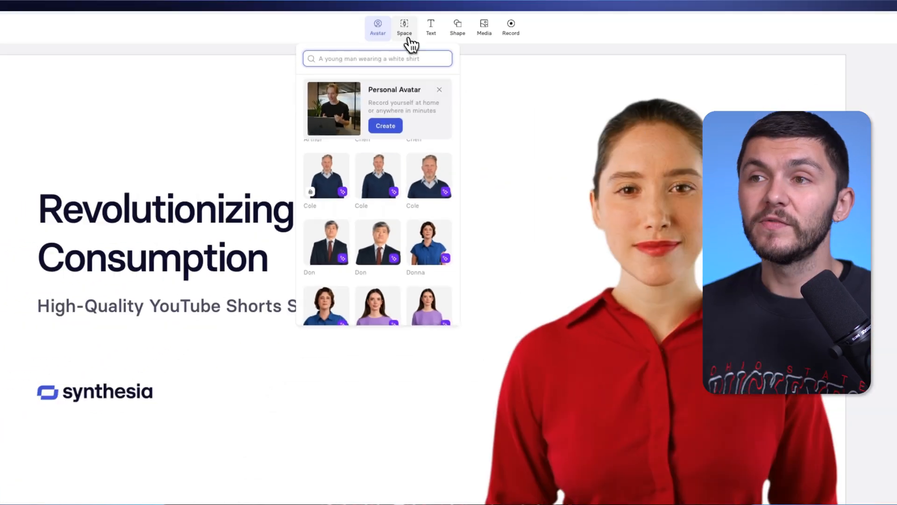
click(404, 27)
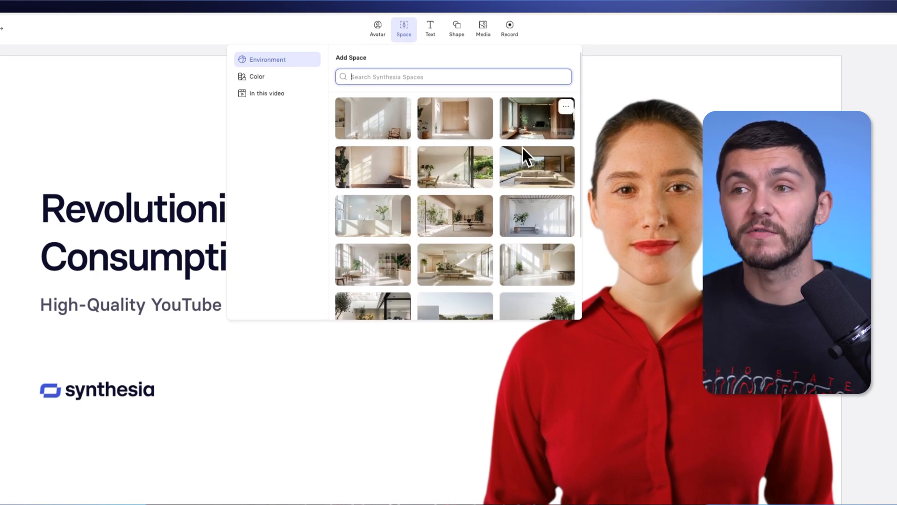
text(office)
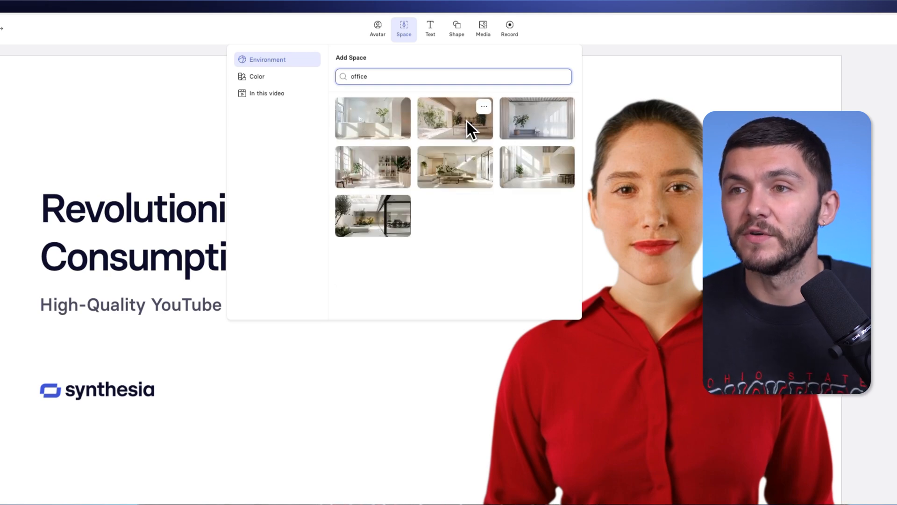
mouse_move(430, 27)
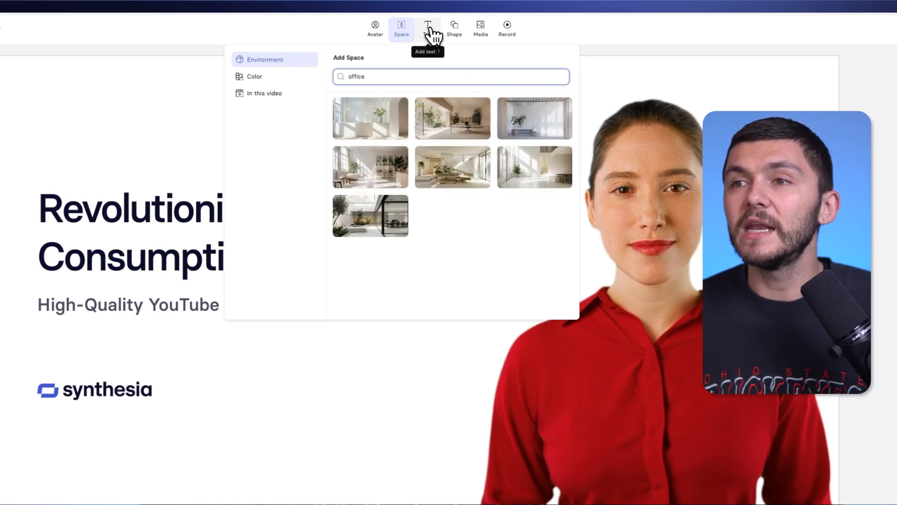
click(454, 27)
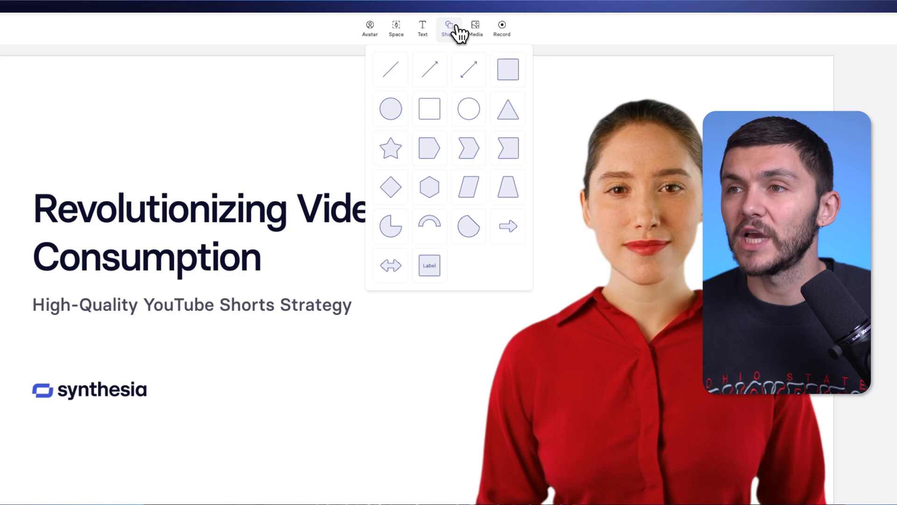
click(474, 27)
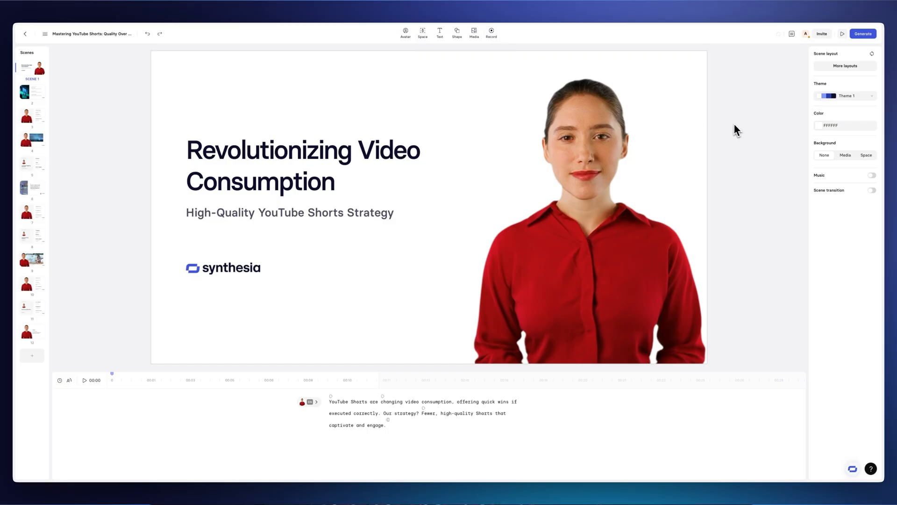
Enable scene transitions and choose the Wipe left style.
click(872, 190)
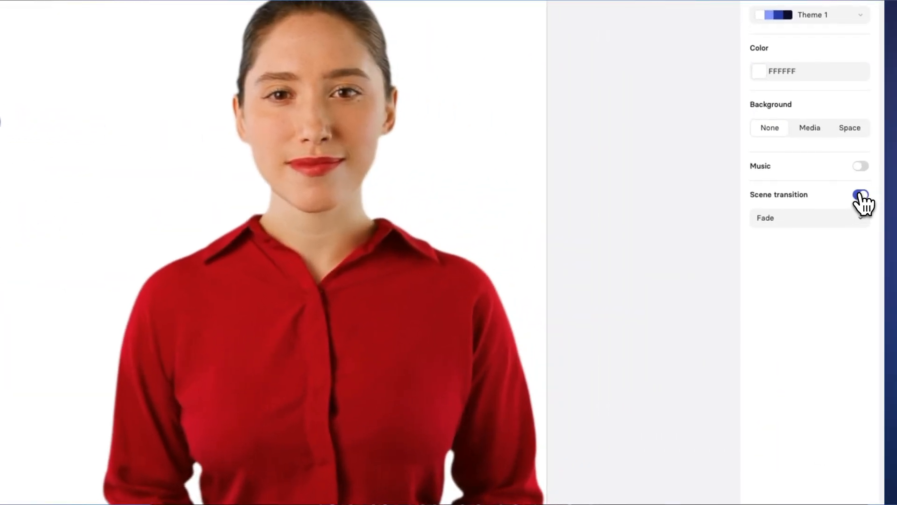
click(809, 218)
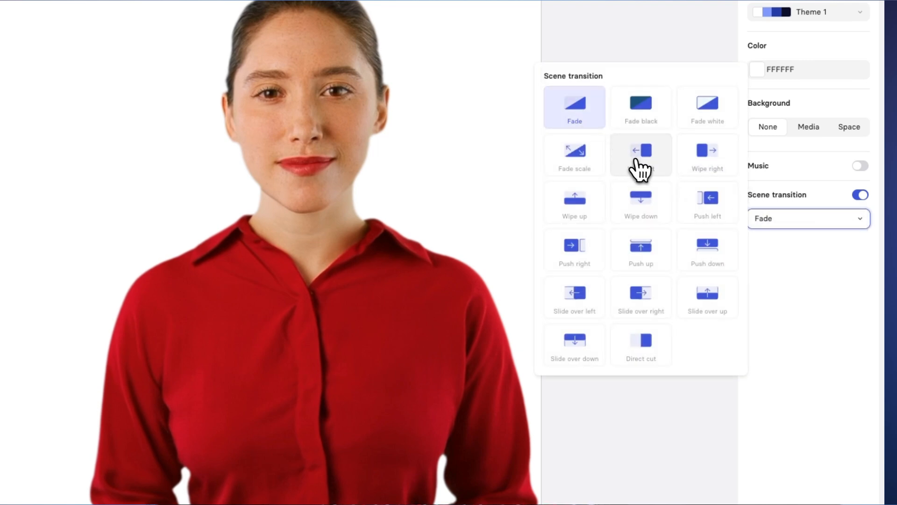
click(641, 154)
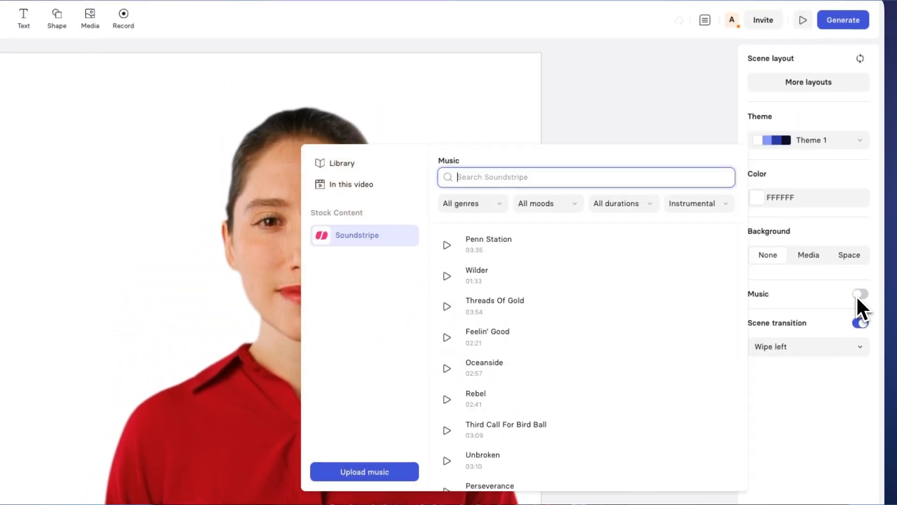
Search 'tech', set Tech Nostalgia as background music and apply it to all scenes.
text(tech)
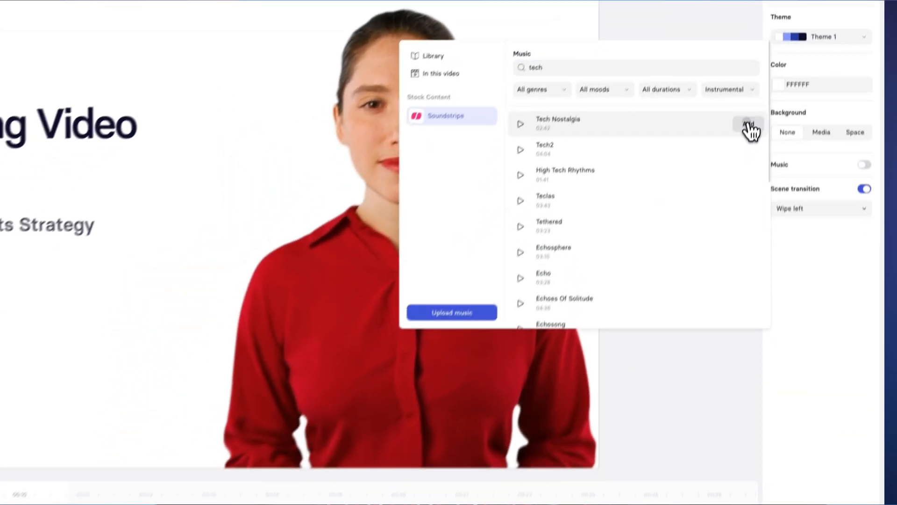
click(749, 124)
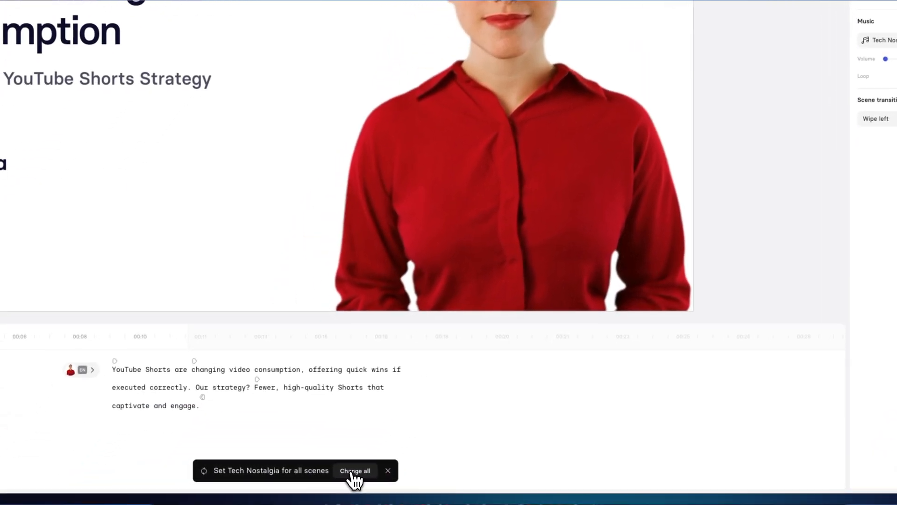
click(354, 471)
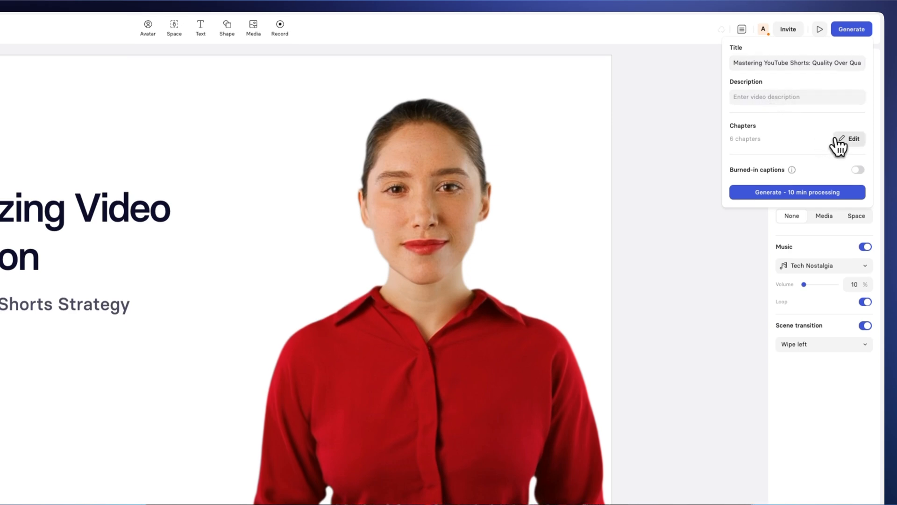
Review the six chapter titles in the Chapters editor and close the dialog.
click(854, 138)
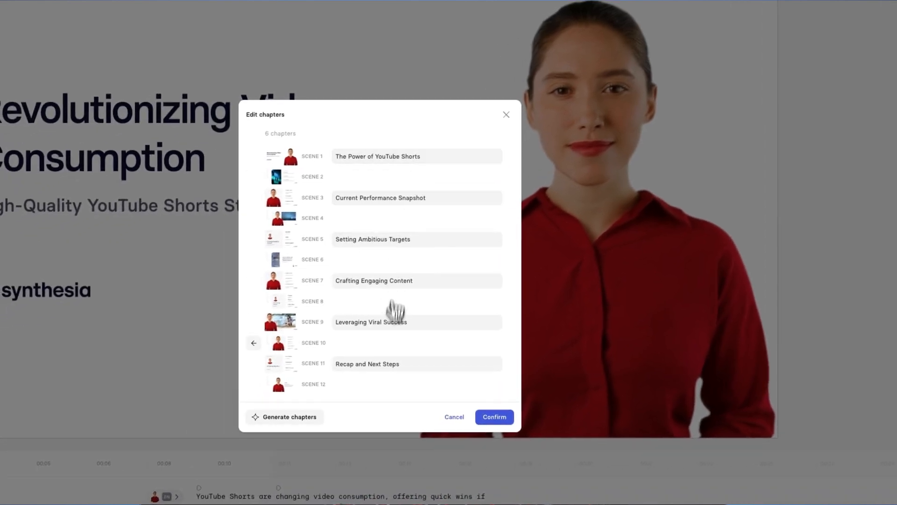
mouse_move(412, 286)
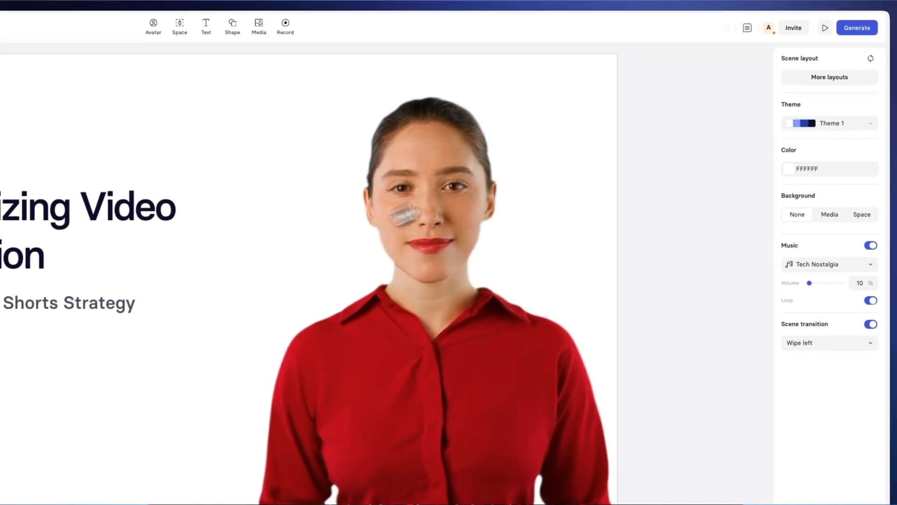
click(857, 27)
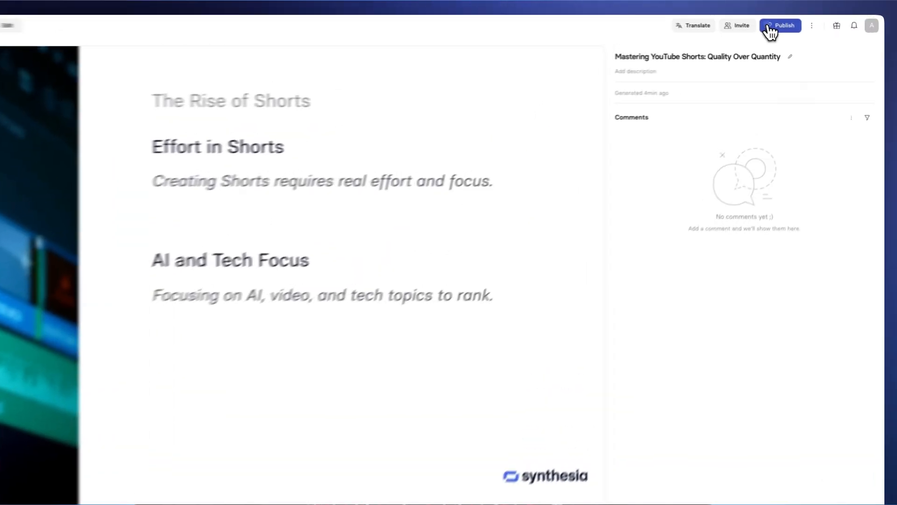
Start publishing and post the comment 'I love this part' at 00:17.
click(779, 25)
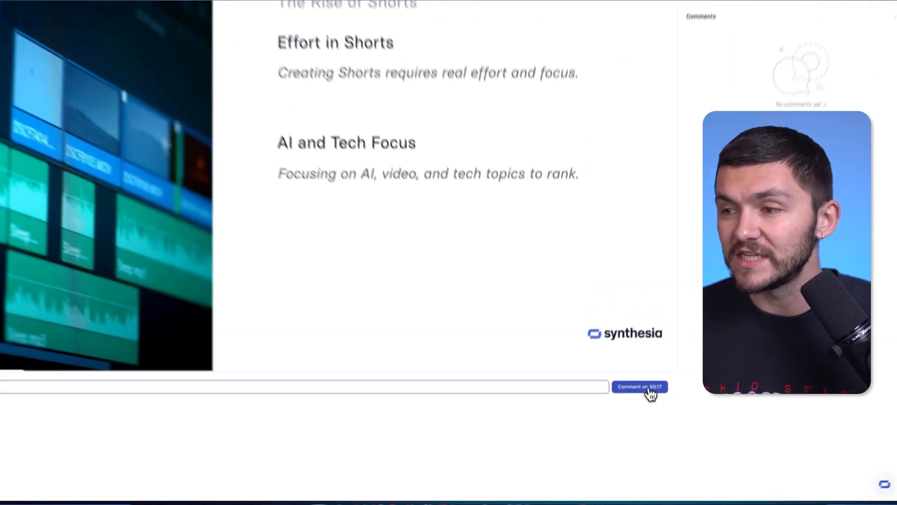
click(639, 386)
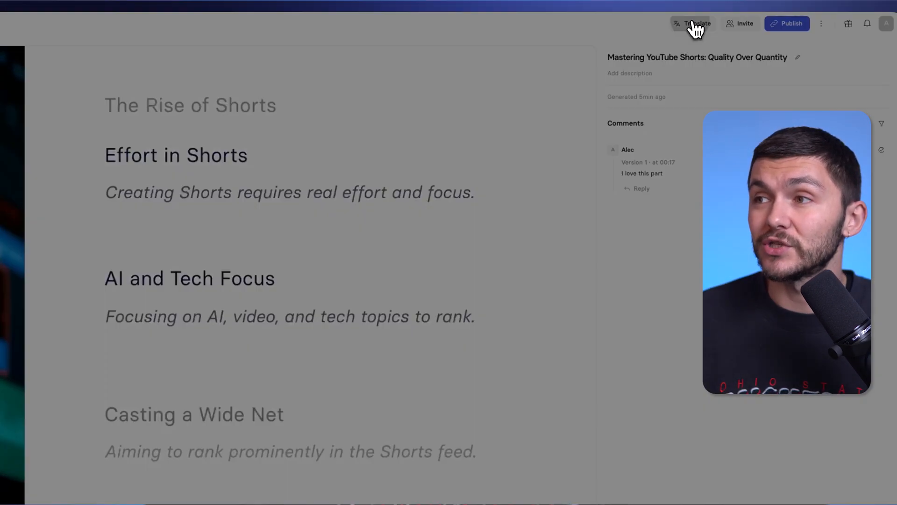
Open Translate and search the language list for 'rf', matching nothing.
click(693, 23)
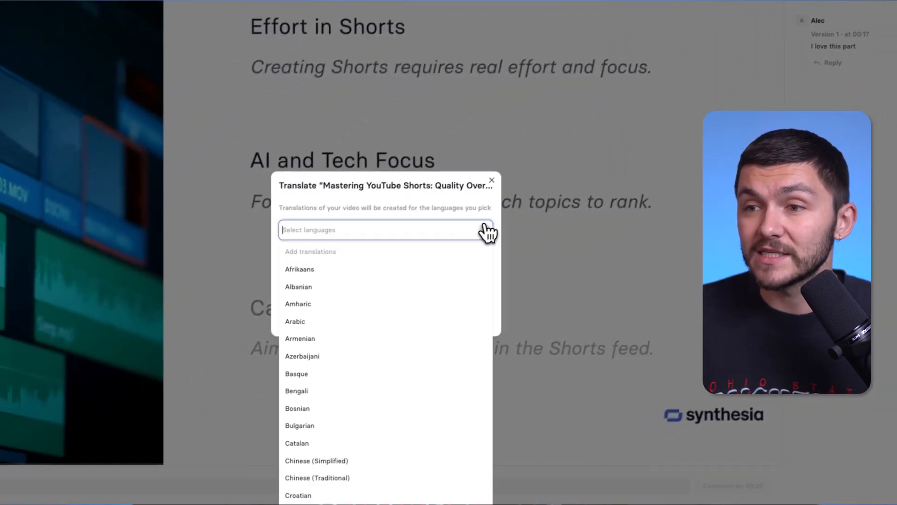
text(rf)
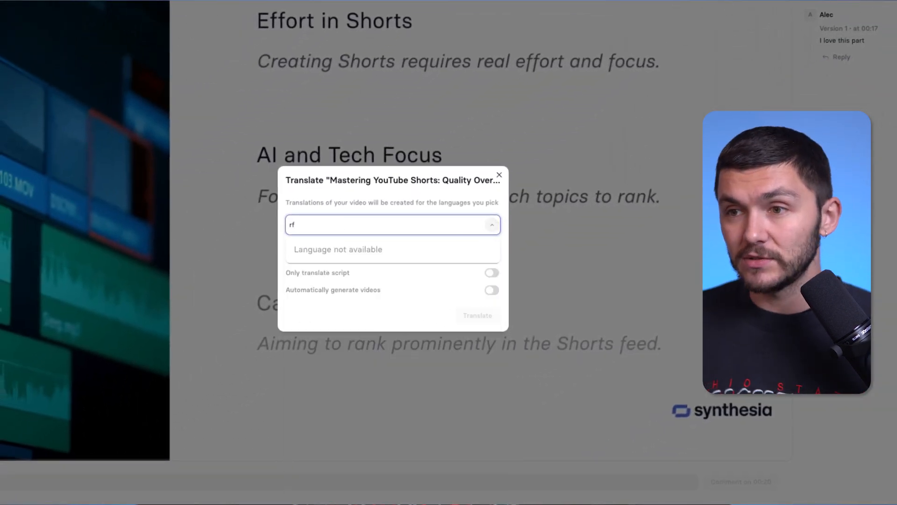